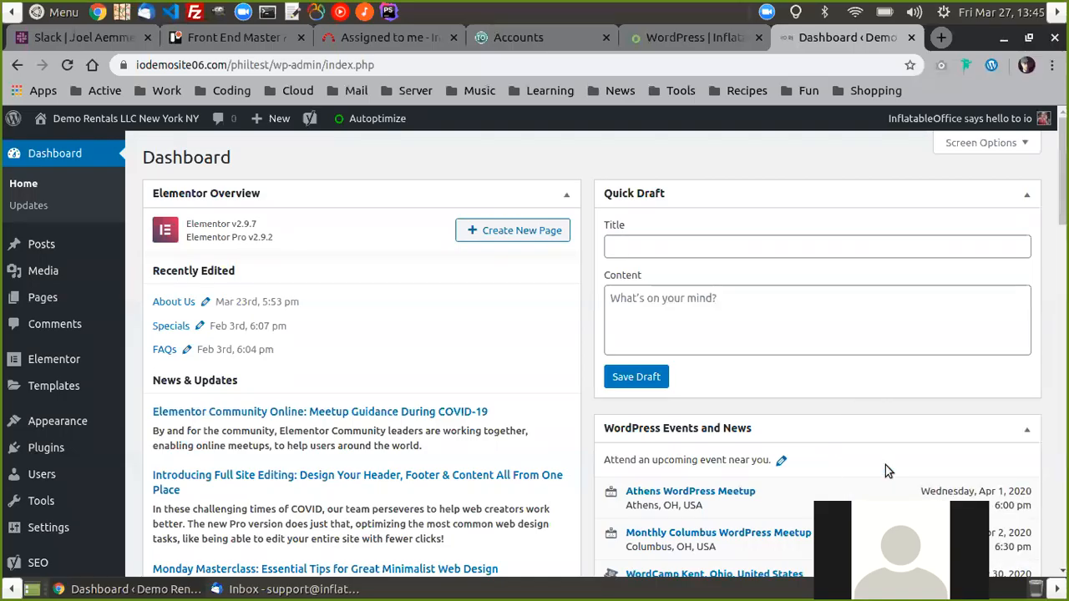
mouse_move(230, 380)
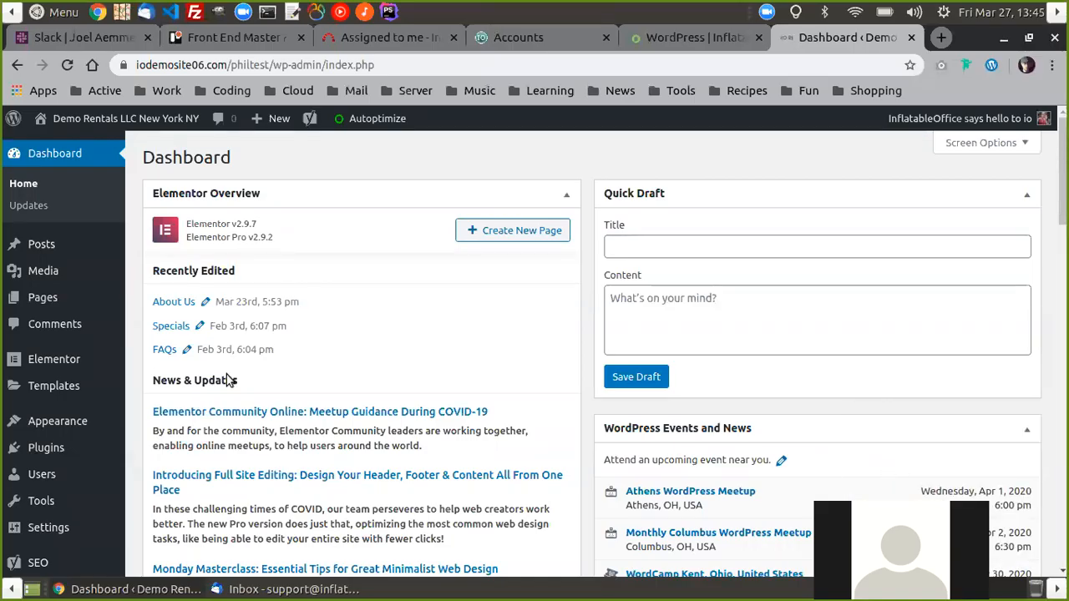
mouse_move(292, 326)
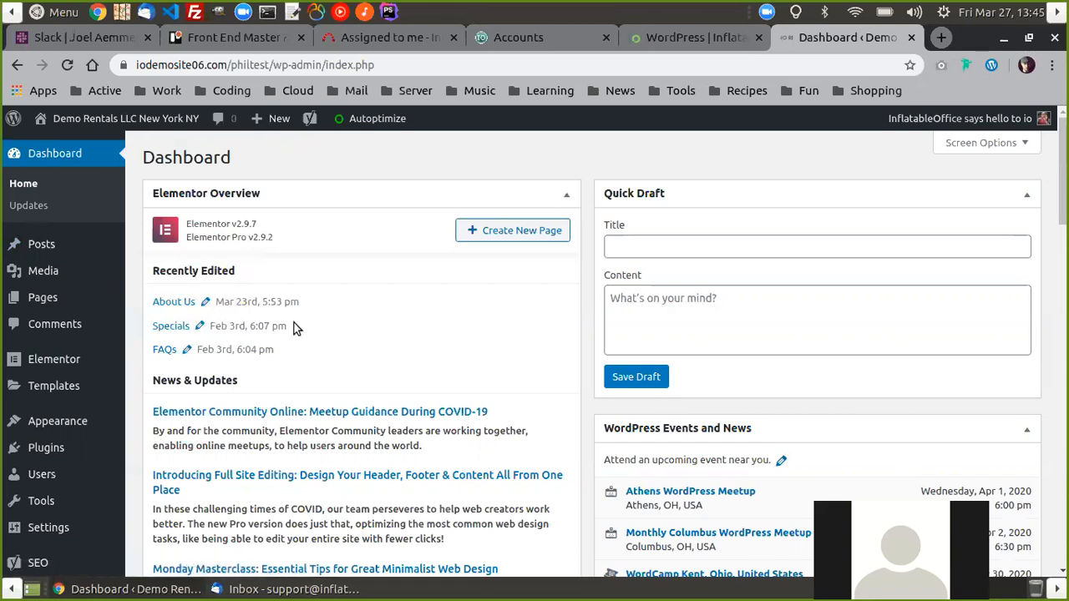
mouse_move(222, 376)
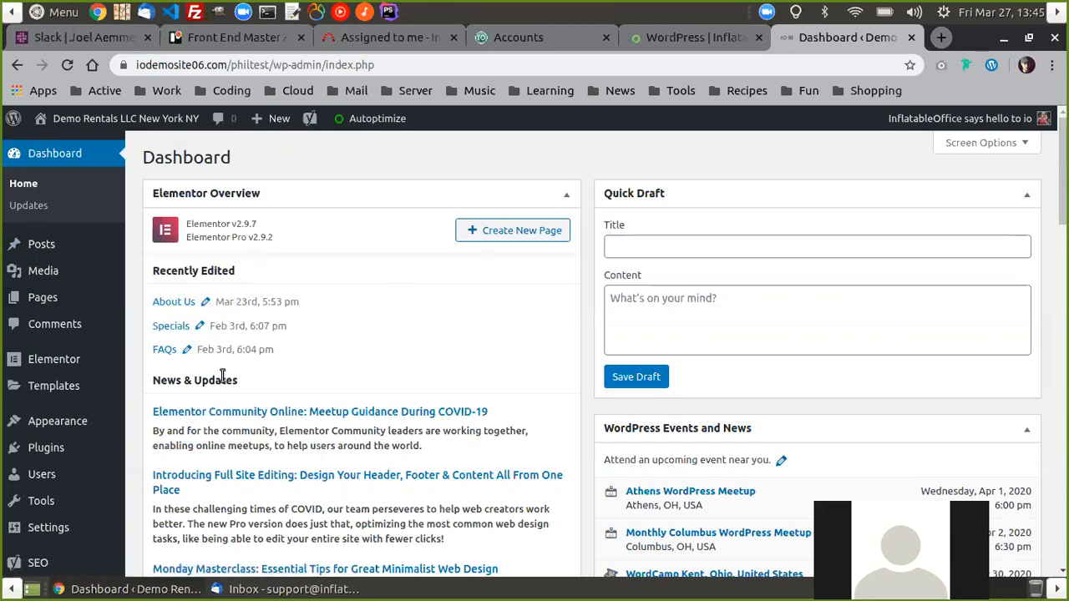
Switch to the InflatableOffice WordPress settings page listing the connected website
click(693, 36)
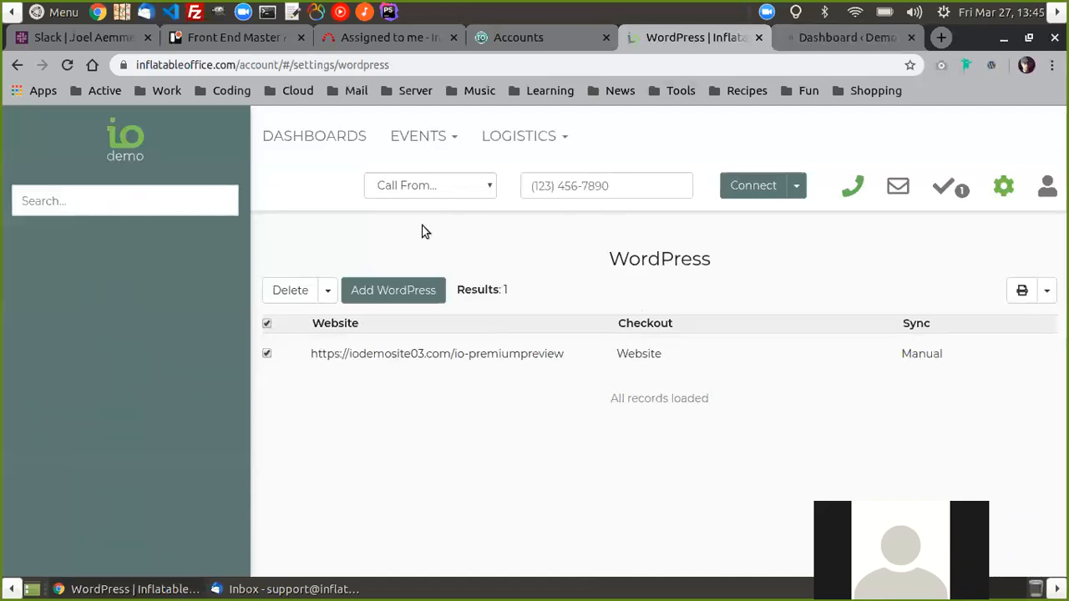
mouse_move(706, 210)
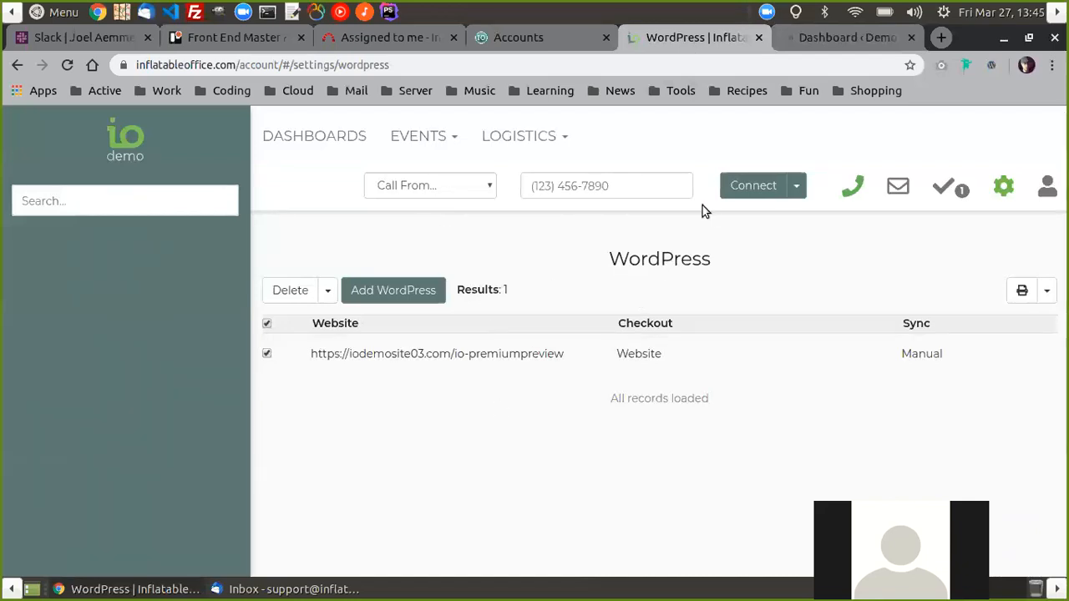
mouse_move(977, 194)
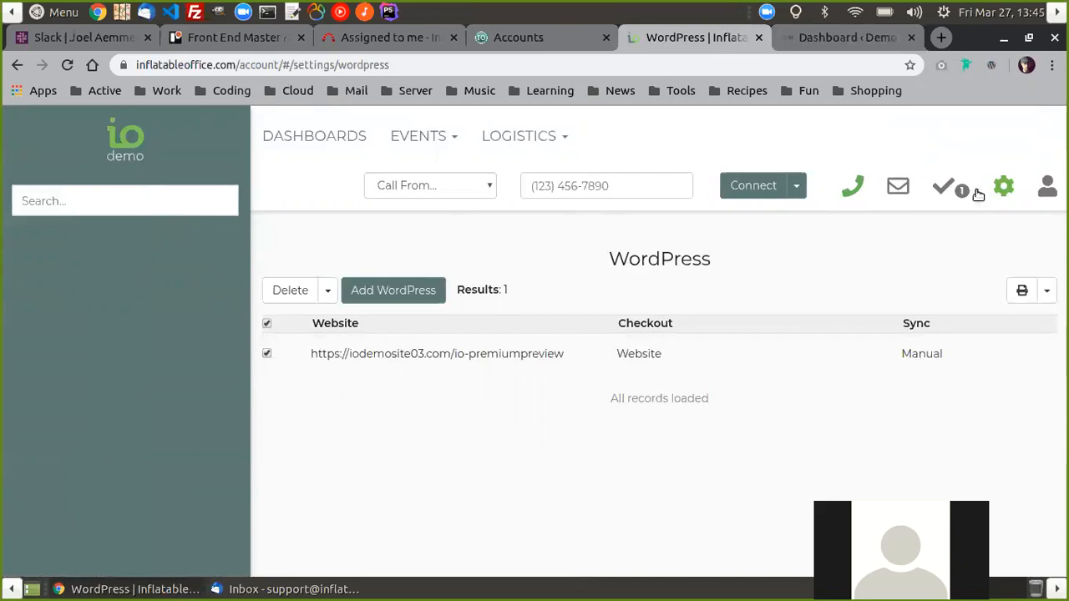
mouse_move(272, 409)
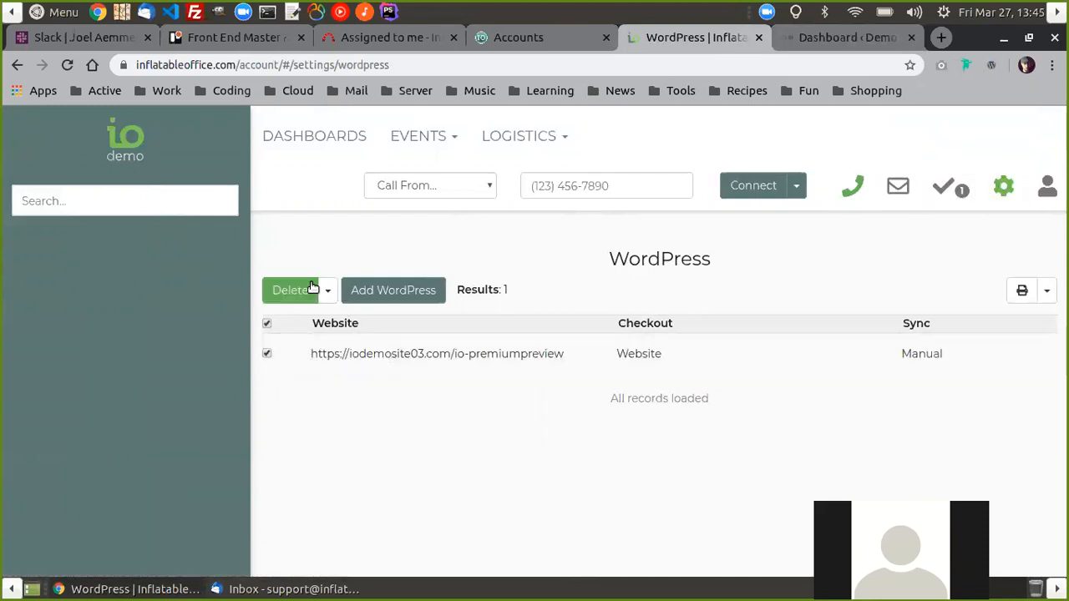
Review the Edit Multiple and Sync Entire Site options, then return to the Demo Rentals dashboard
click(326, 290)
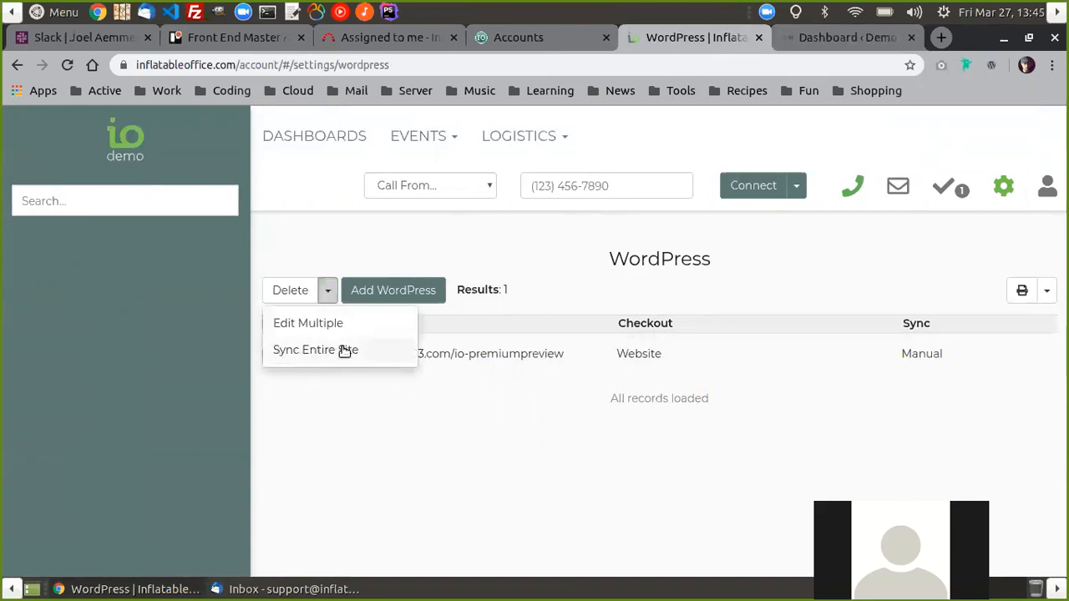
mouse_move(383, 395)
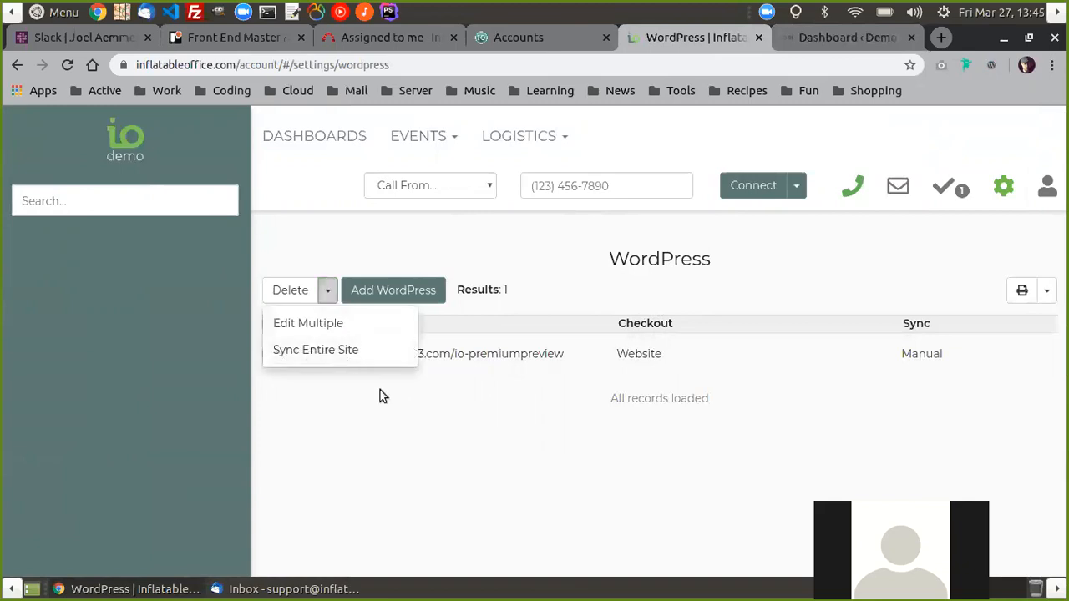
mouse_move(351, 334)
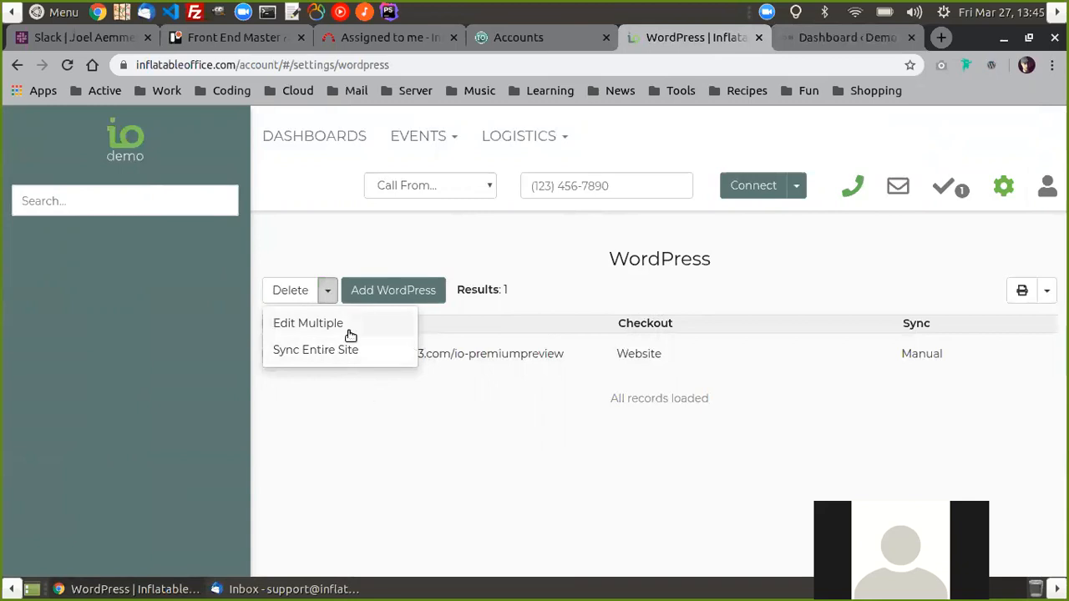
mouse_move(653, 361)
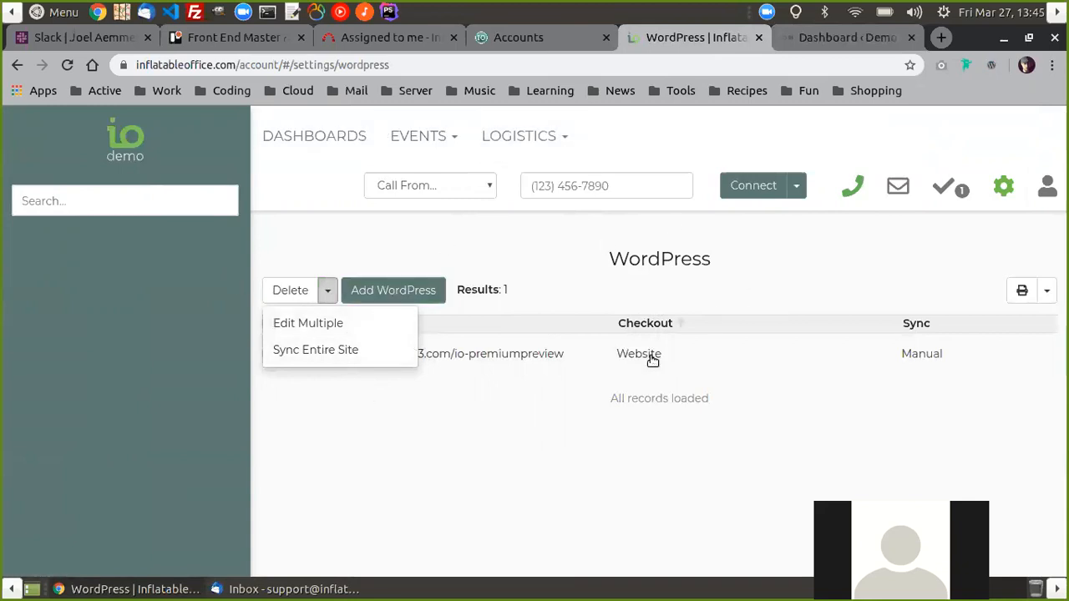
mouse_move(448, 427)
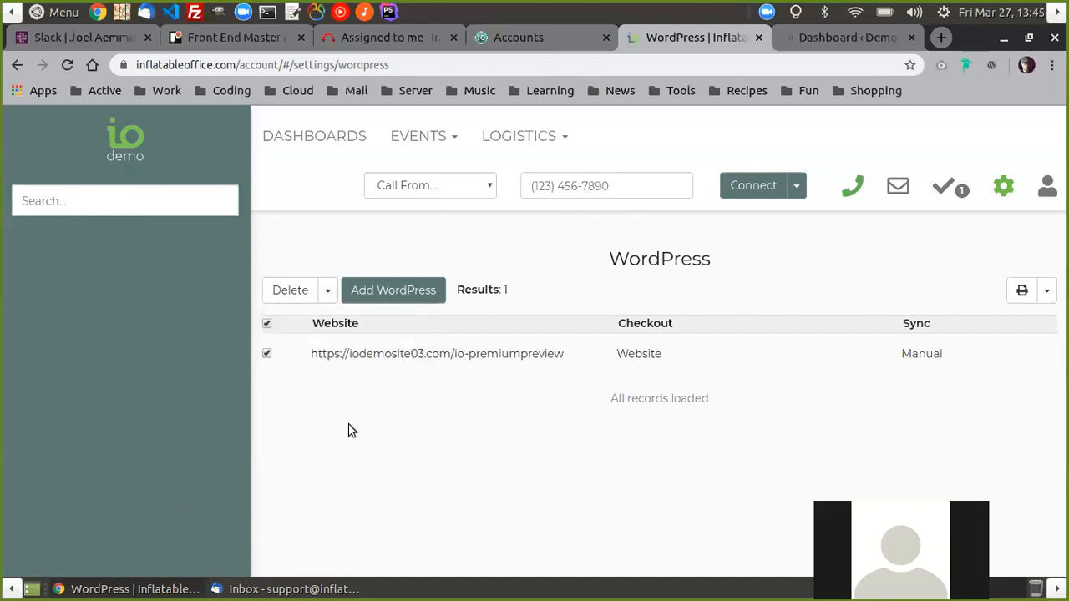
click(846, 37)
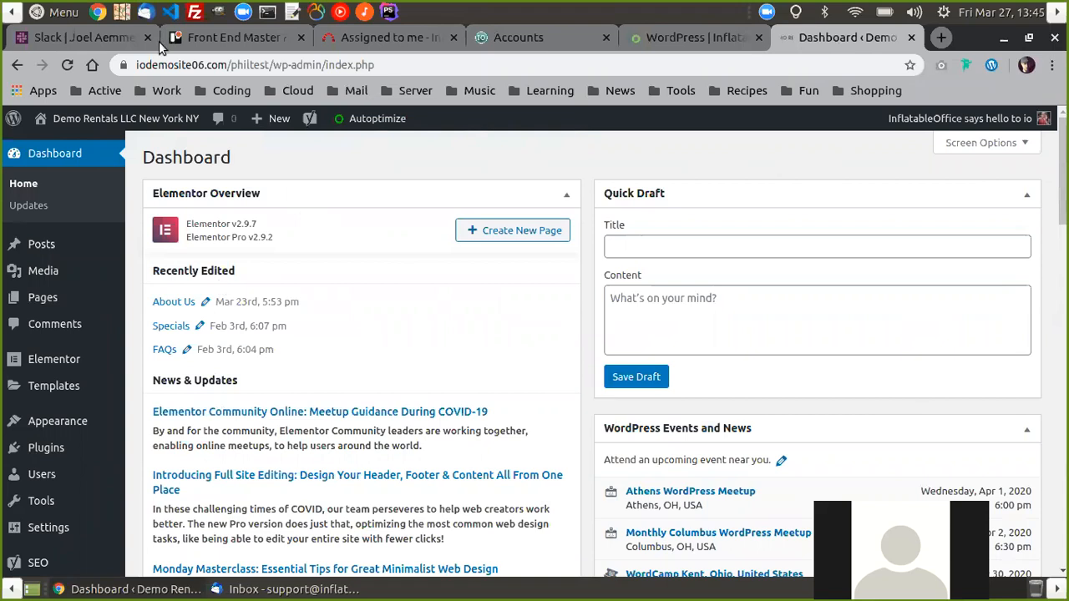
mouse_move(672, 220)
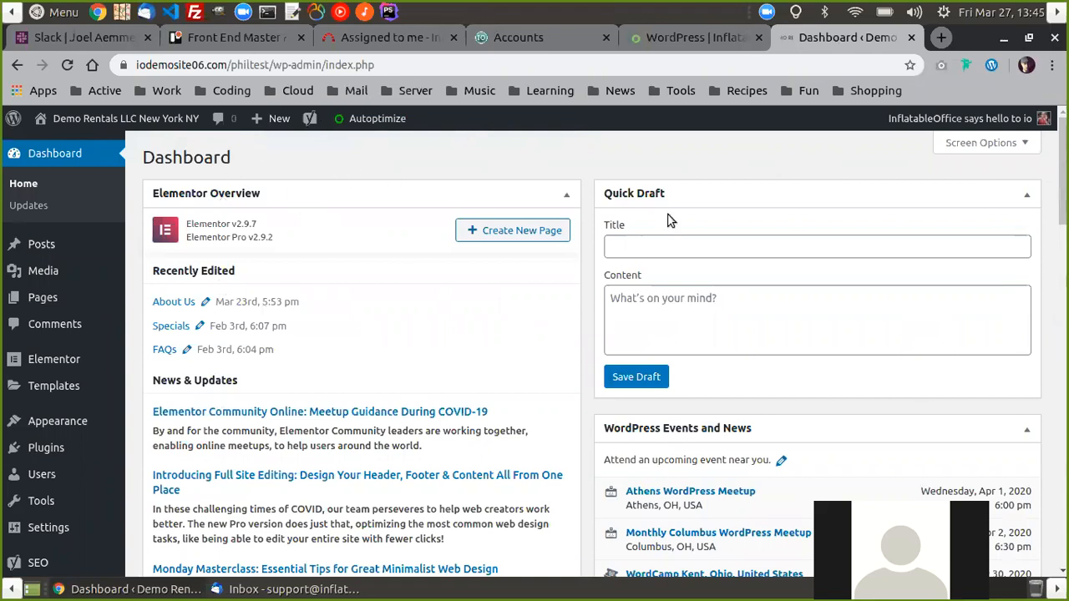
mouse_move(447, 317)
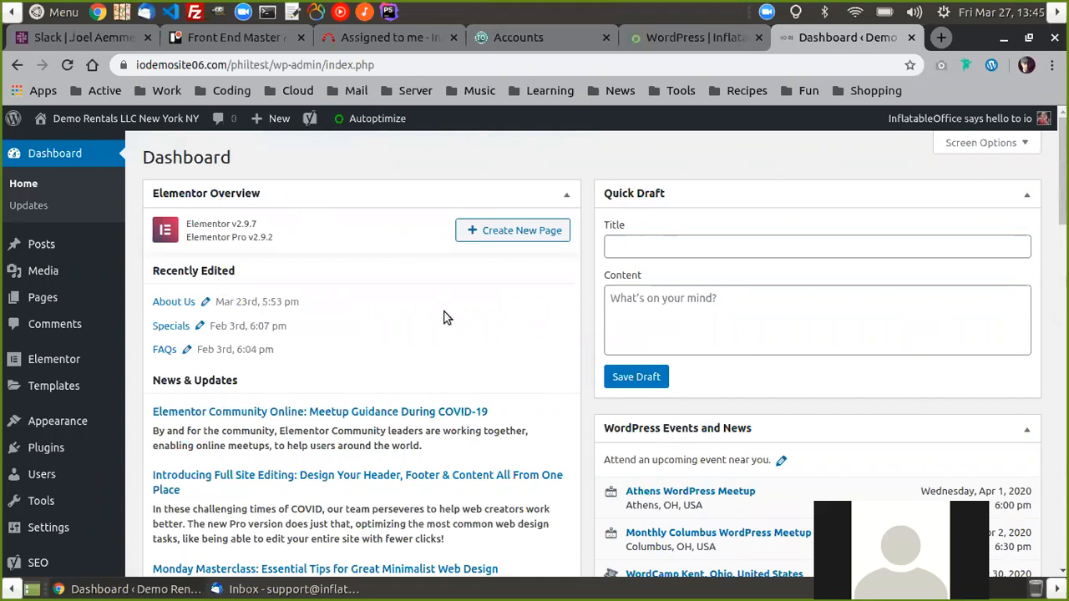
scroll(up, 3)
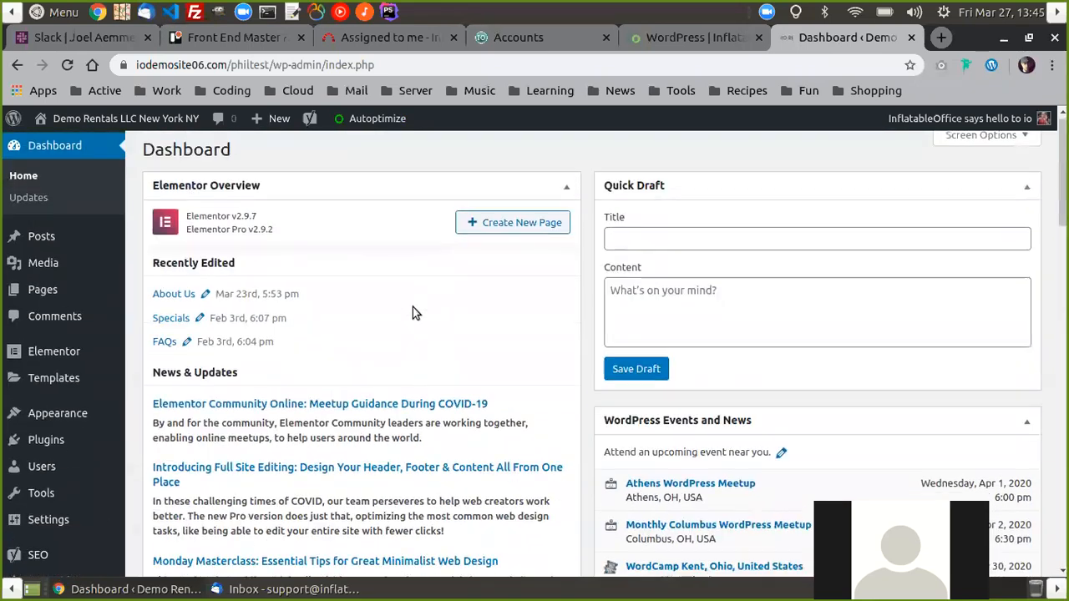
scroll(down, 3)
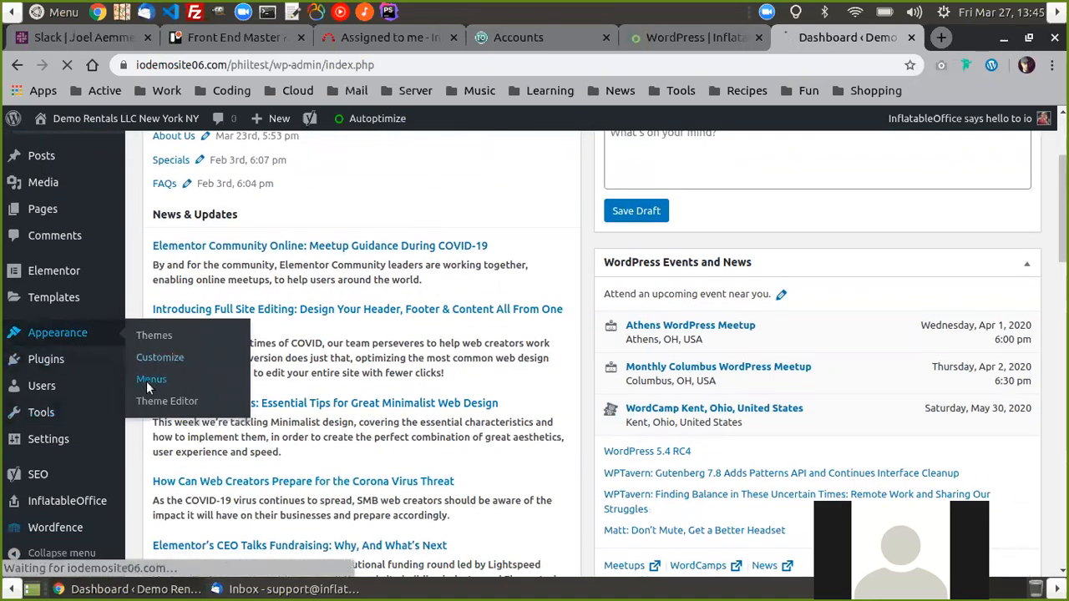
Open Appearance > Menus and view mock-nav's items, from Inventory to Specials
click(151, 379)
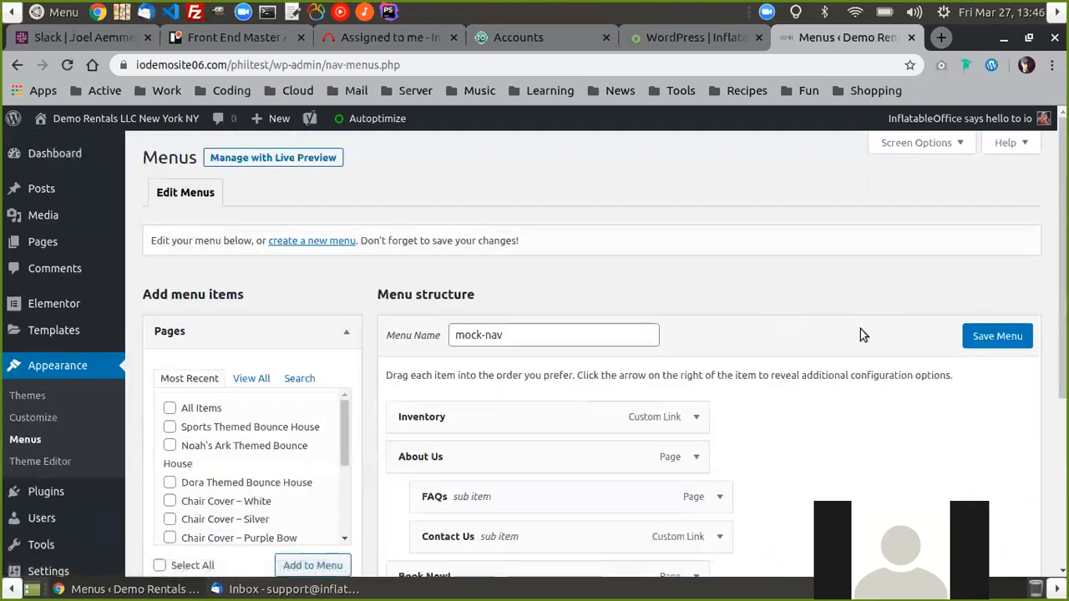
mouse_move(568, 282)
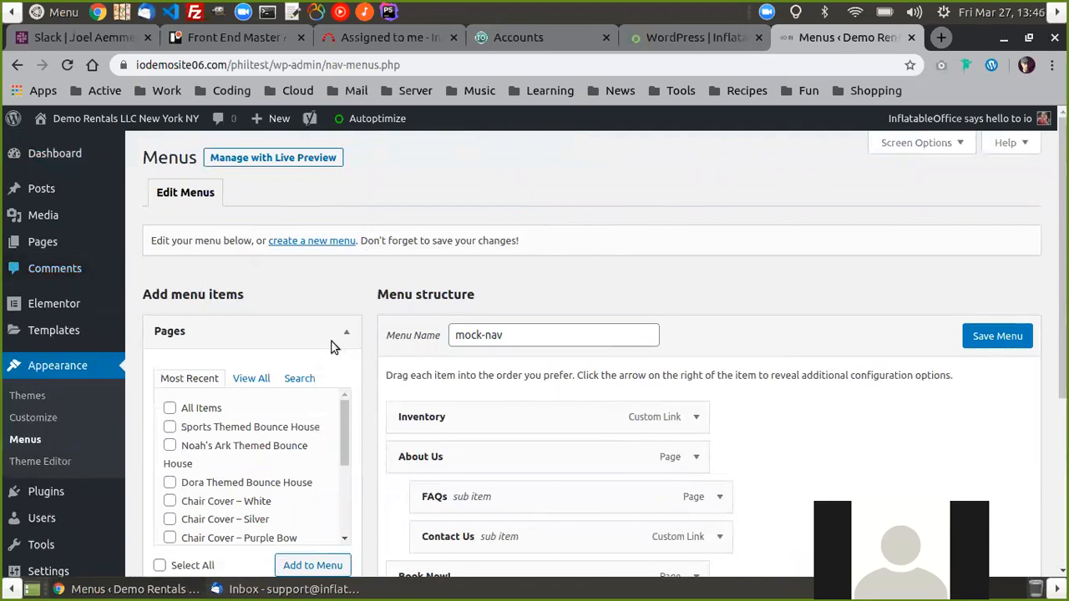
mouse_move(582, 320)
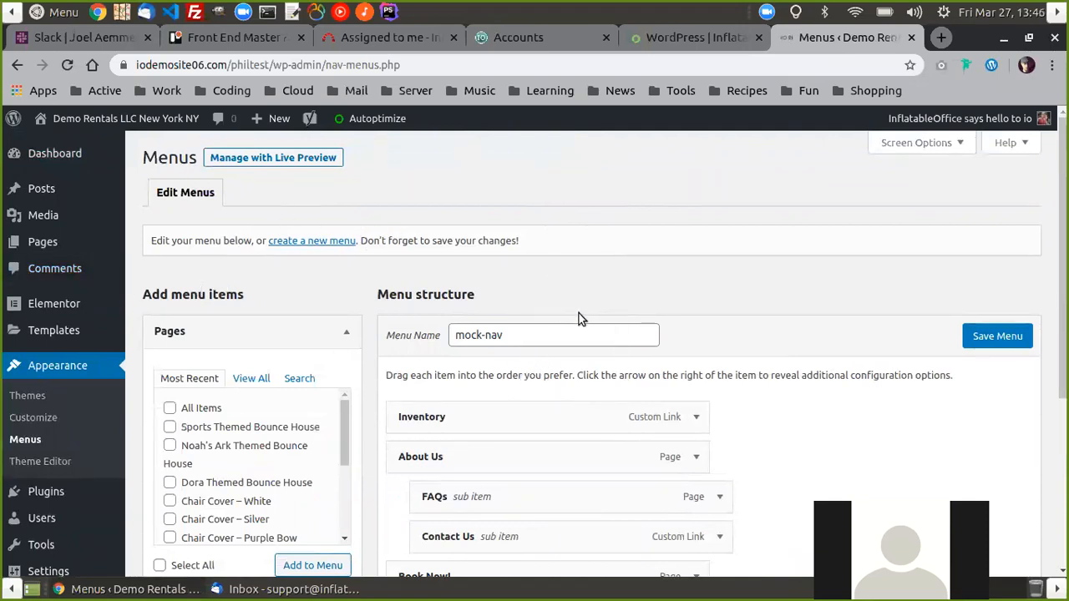
mouse_move(295, 202)
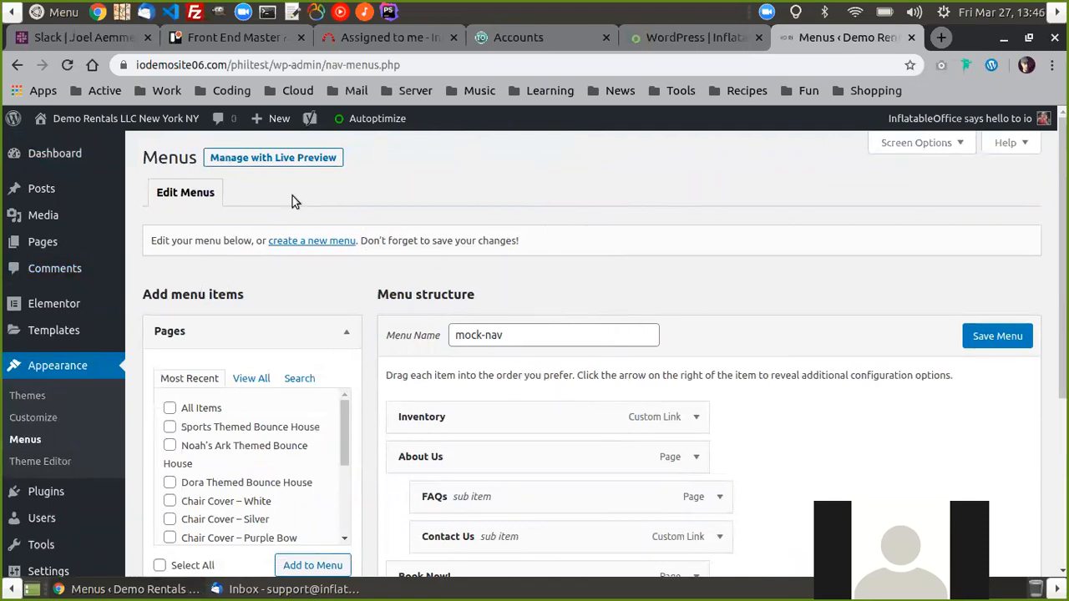
mouse_move(430, 151)
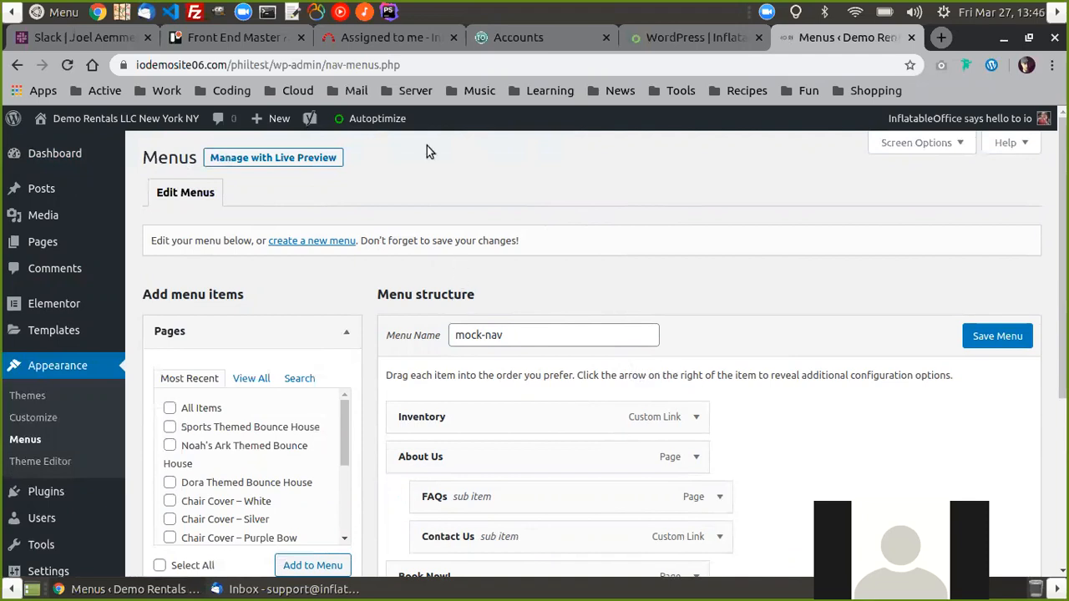
mouse_move(553, 315)
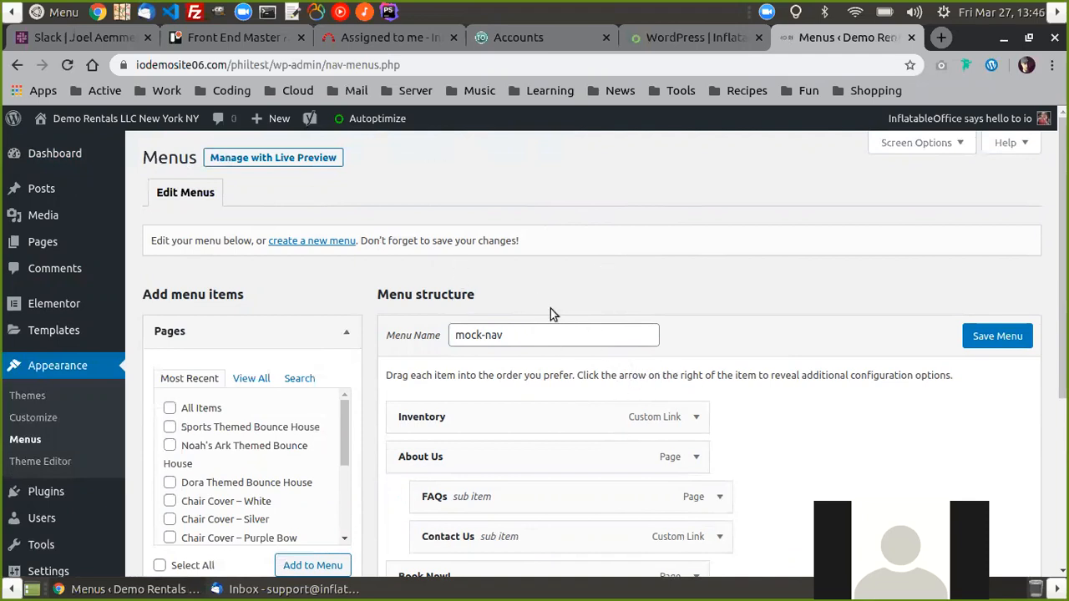
scroll(down, 3)
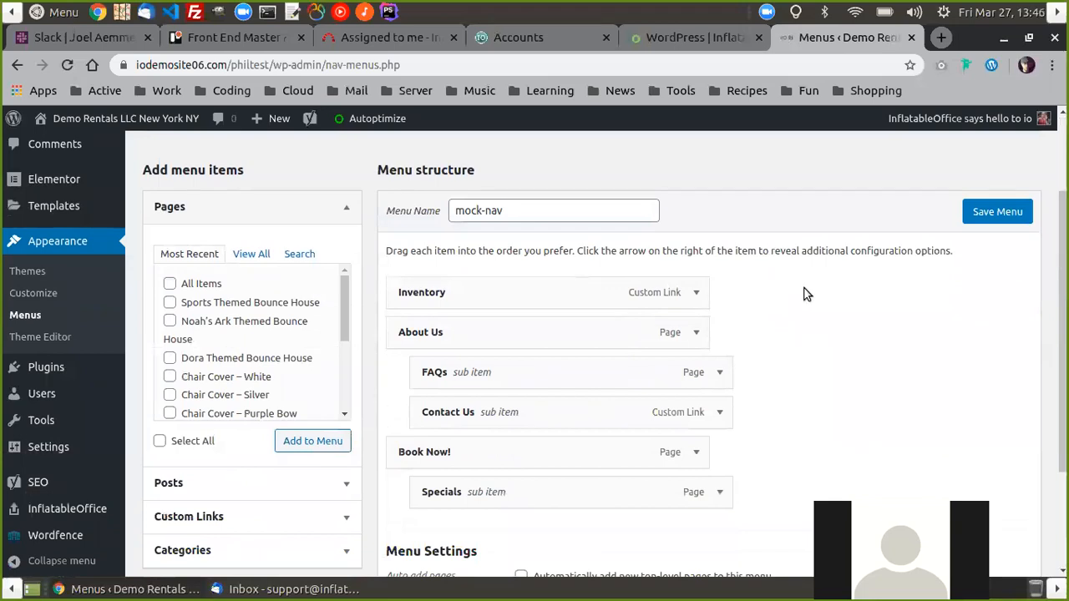
scroll(down, 3)
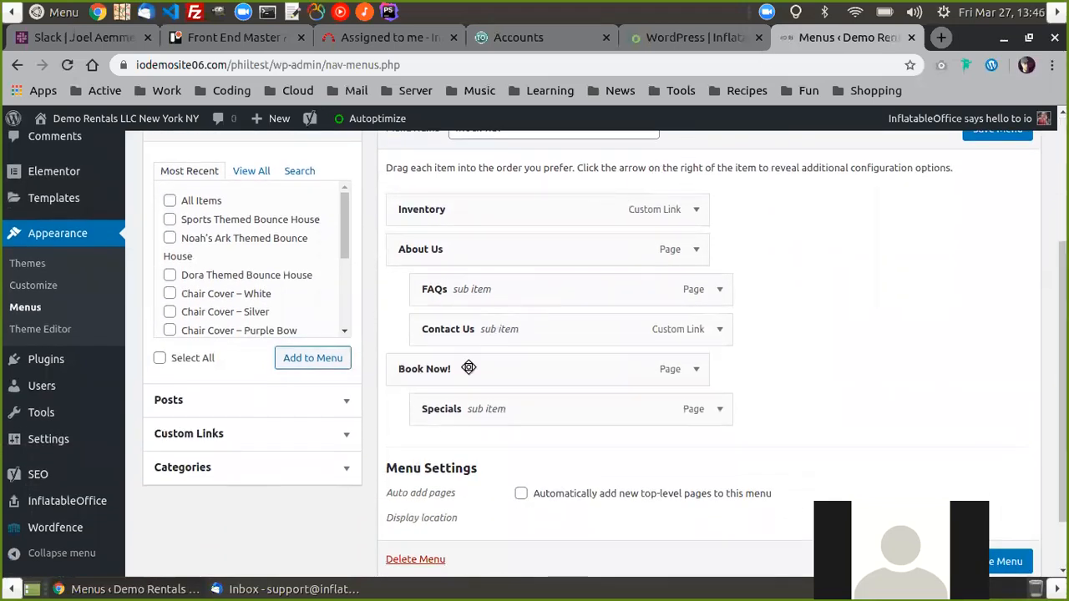
mouse_move(574, 167)
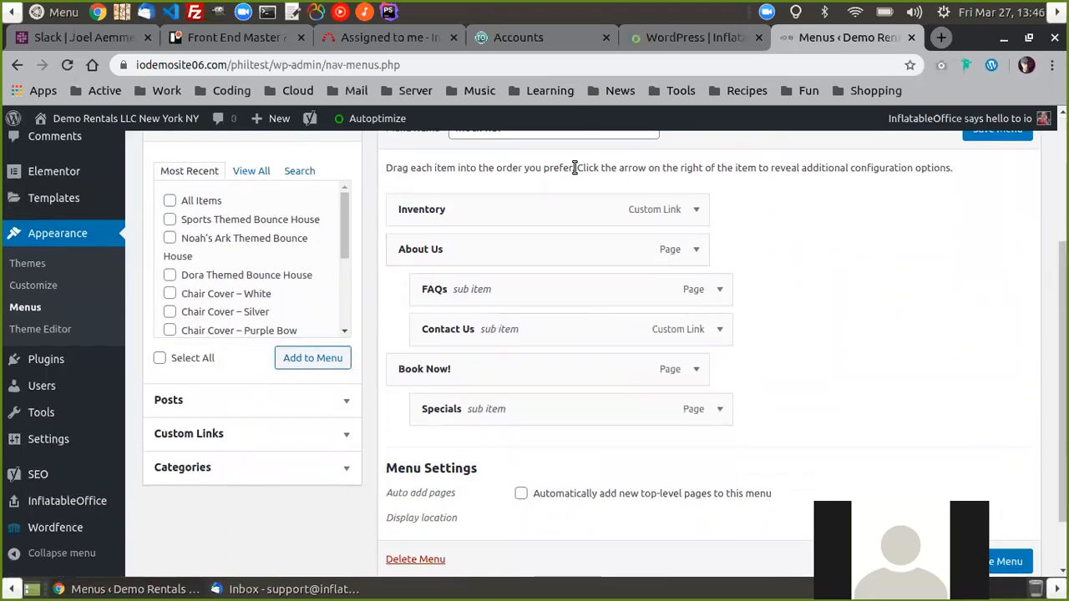
mouse_move(754, 388)
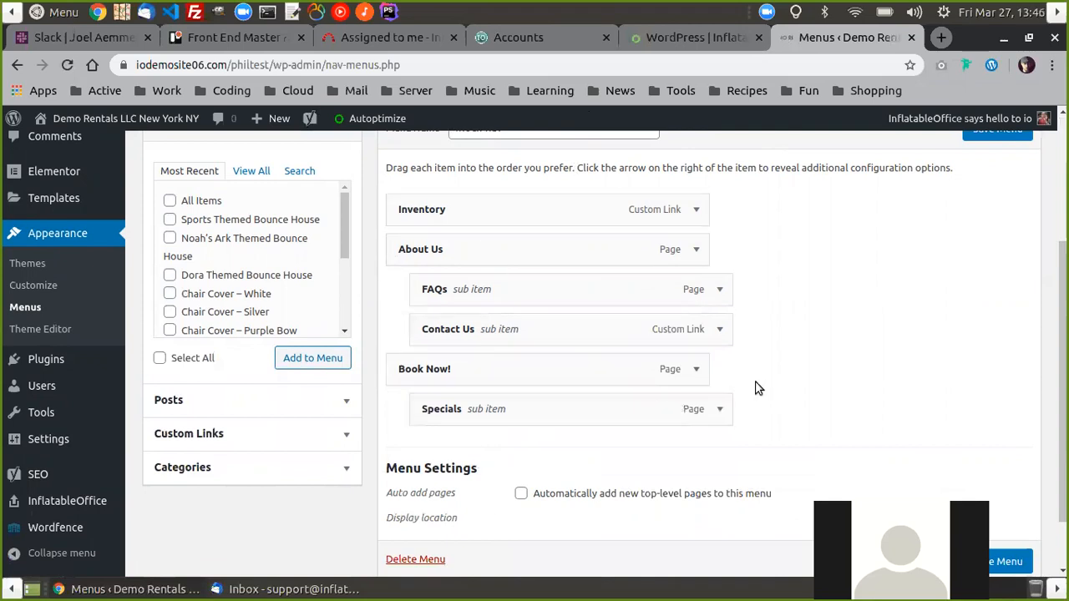
mouse_move(901, 347)
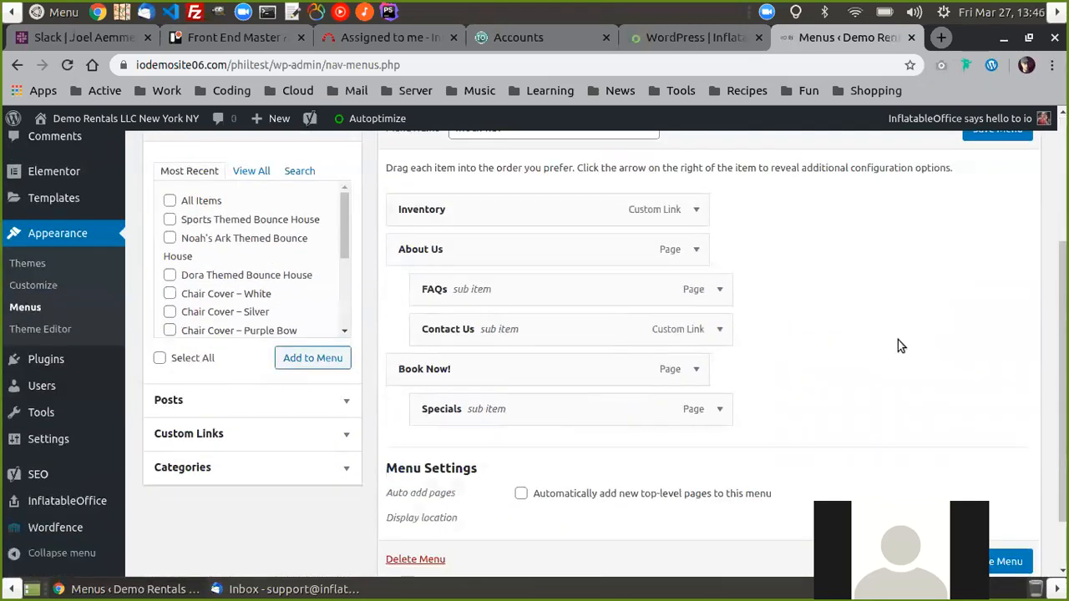
scroll(up, 3)
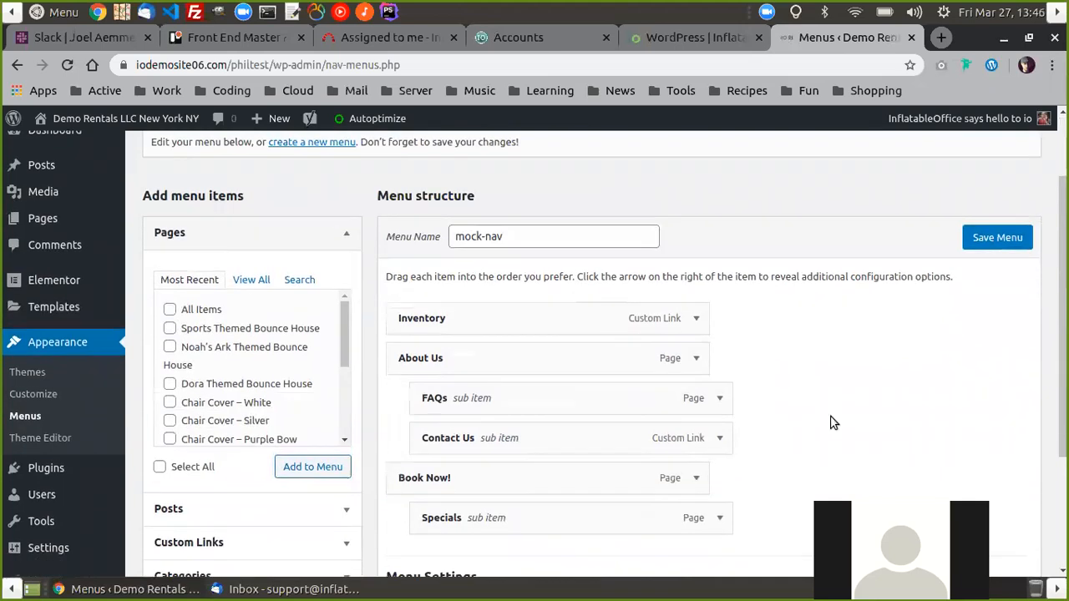
Search pages for 'inflat', tick Tents, and add it to mock-nav
click(299, 212)
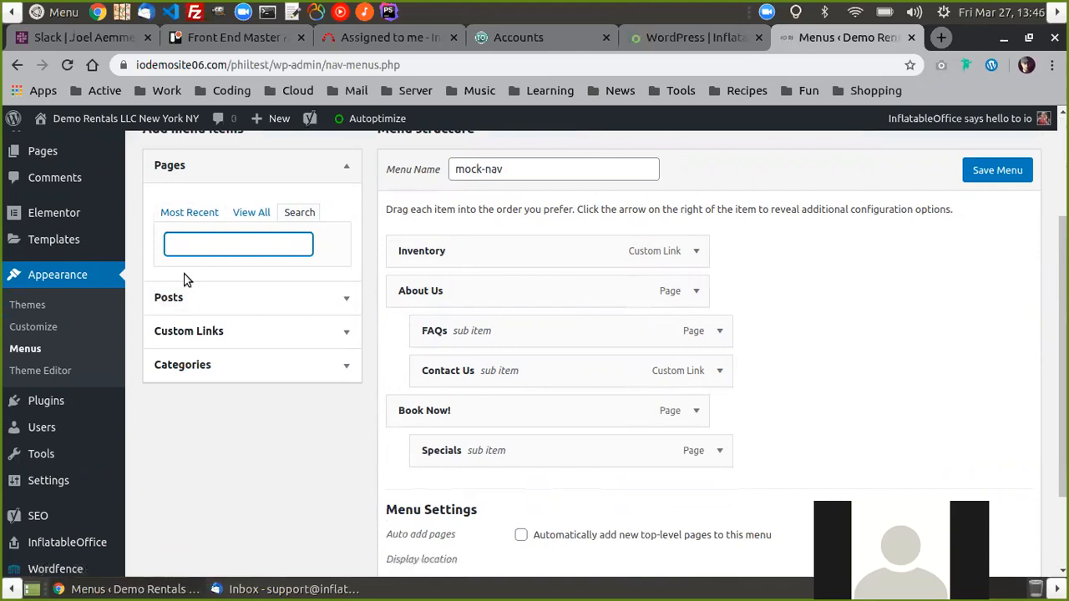
text(inflat)
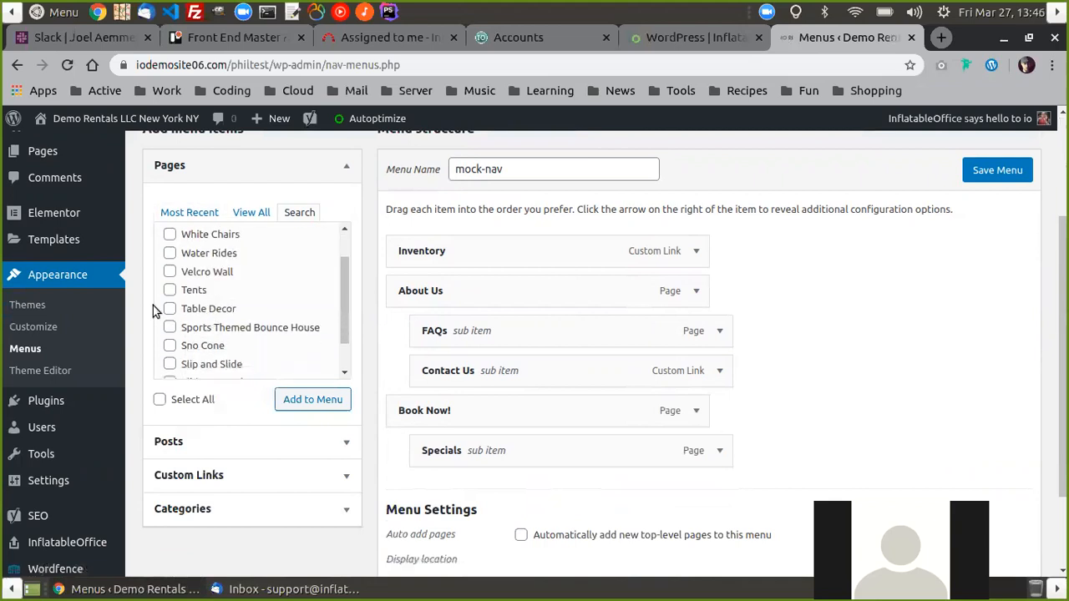
mouse_move(159, 301)
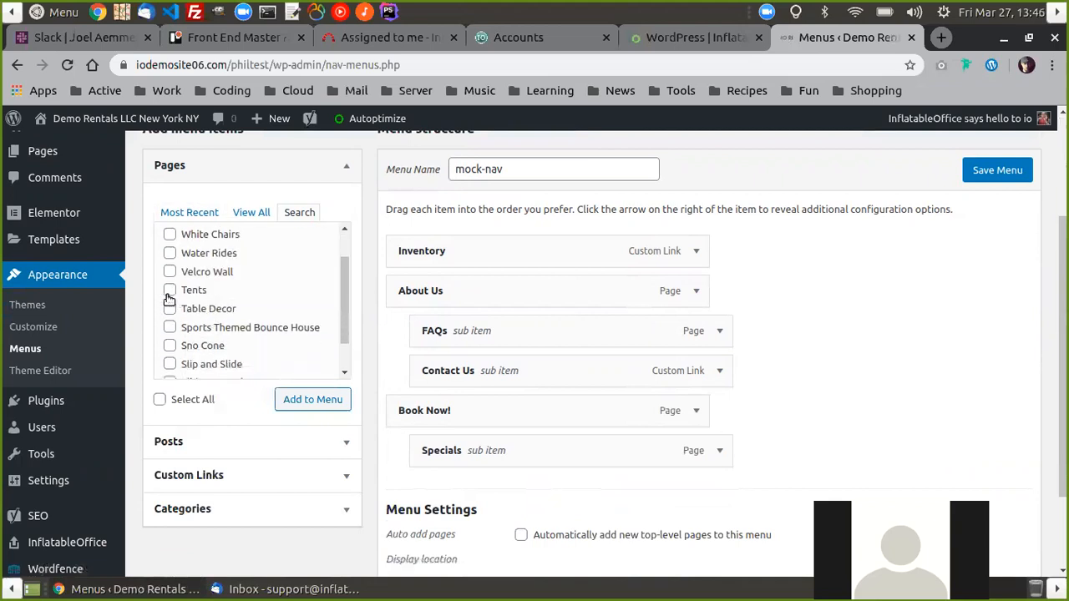
click(170, 289)
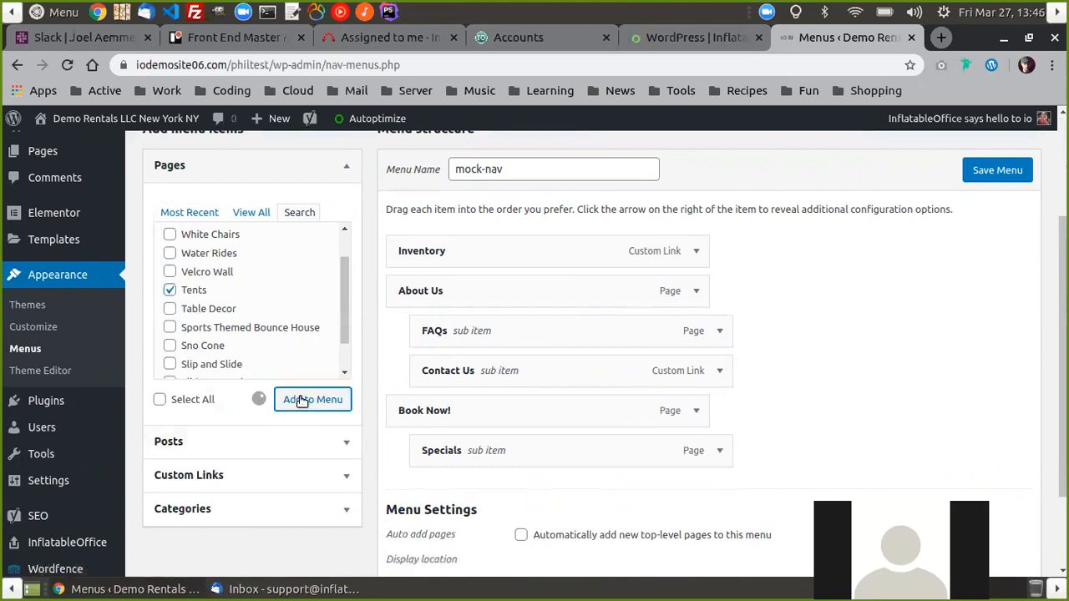
click(312, 399)
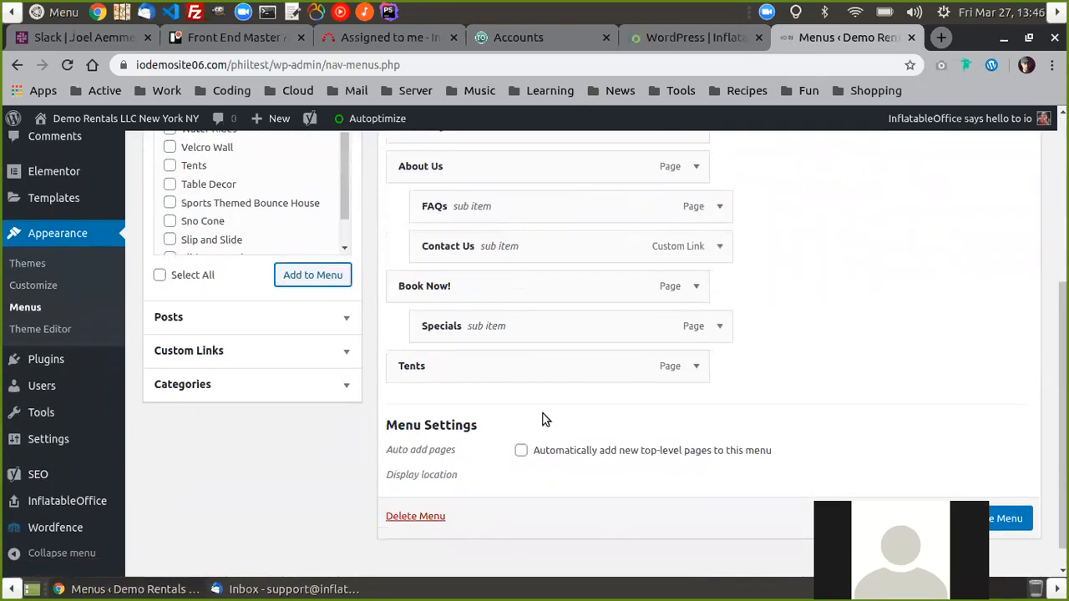
Open the Visit Site link's context menu and launch the live site in a new tab
scroll(up, 3)
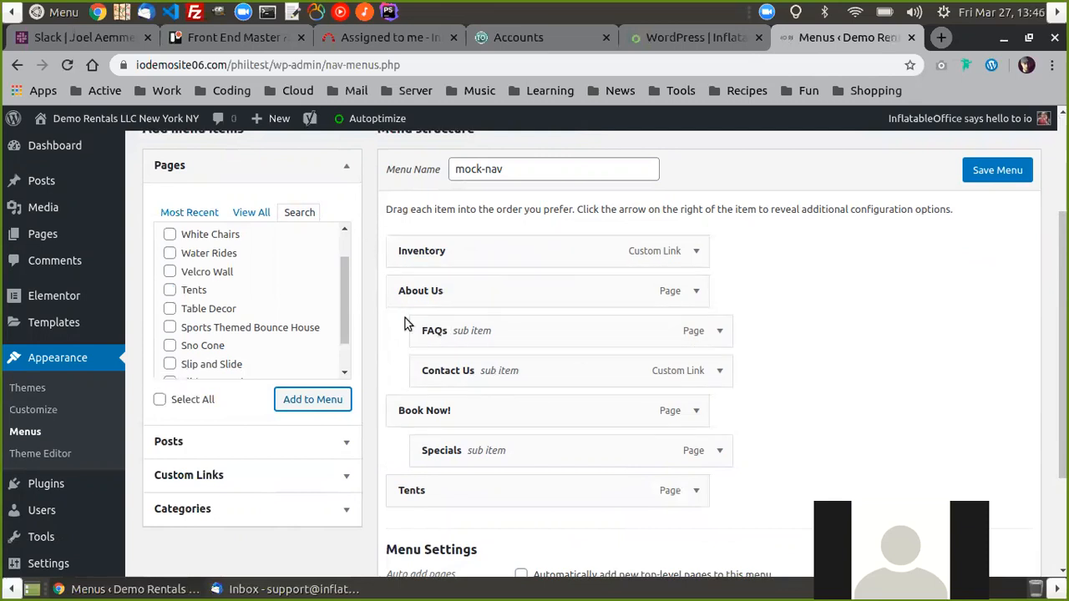
mouse_move(386, 249)
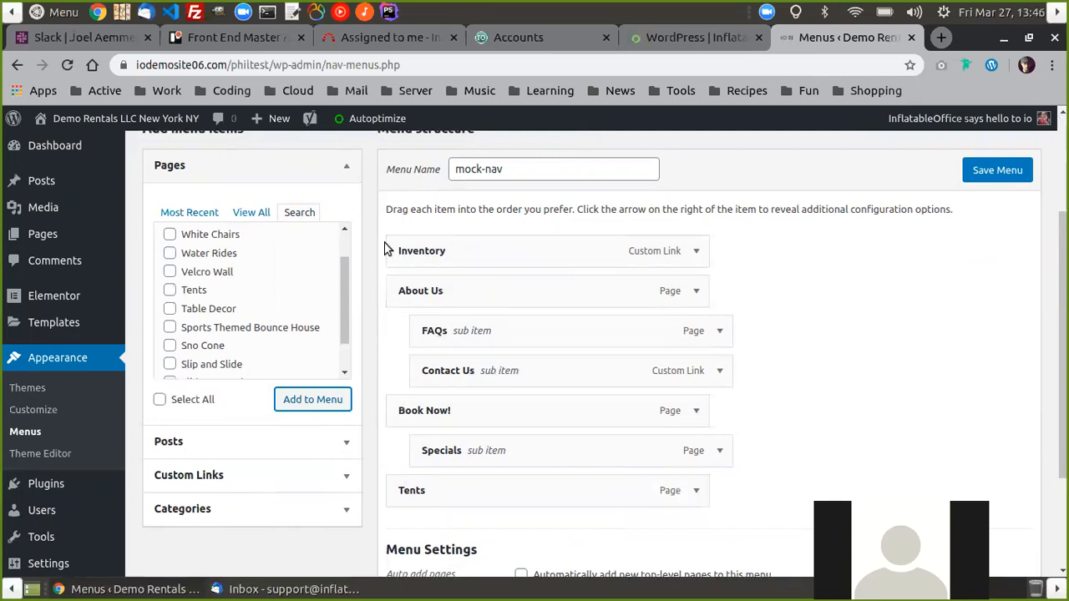
right_click(125, 117)
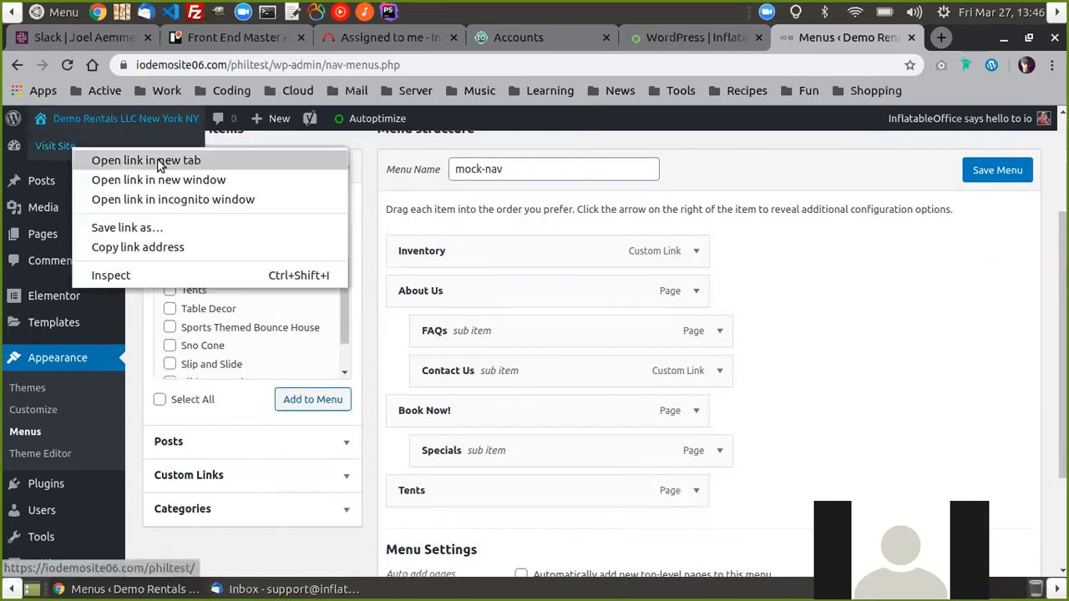
click(145, 160)
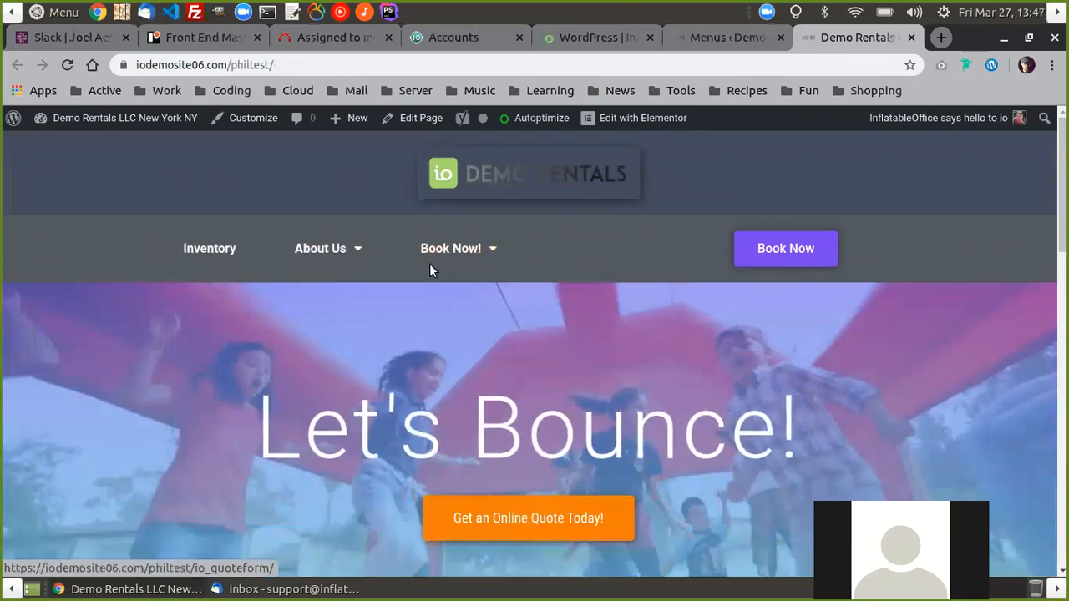
Compare the live site's Inventory, About Us and Book Now! navigation against the mock-nav menu editor
click(725, 37)
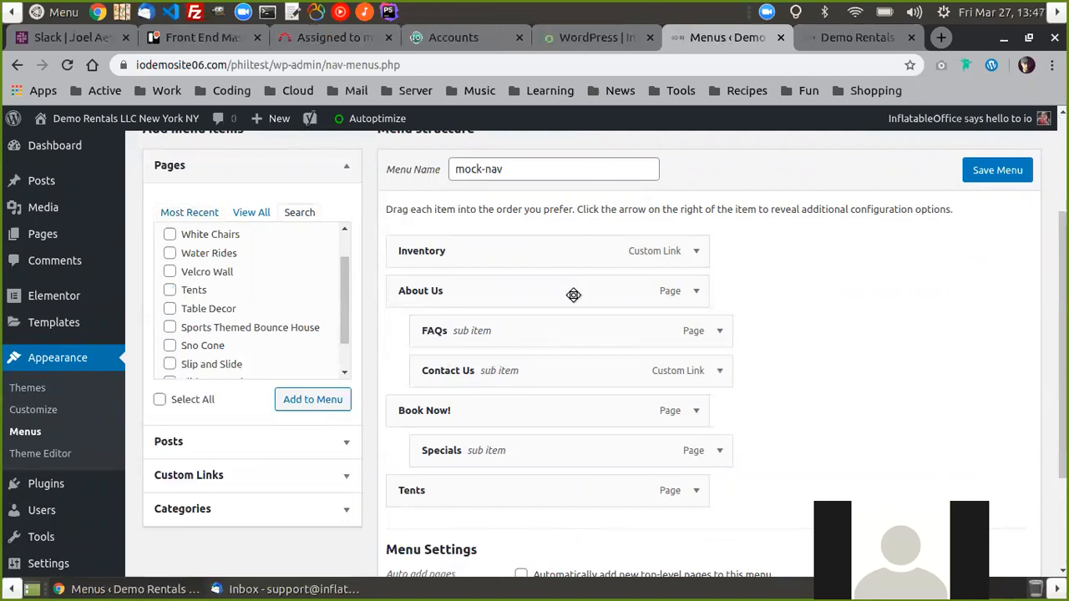
click(856, 37)
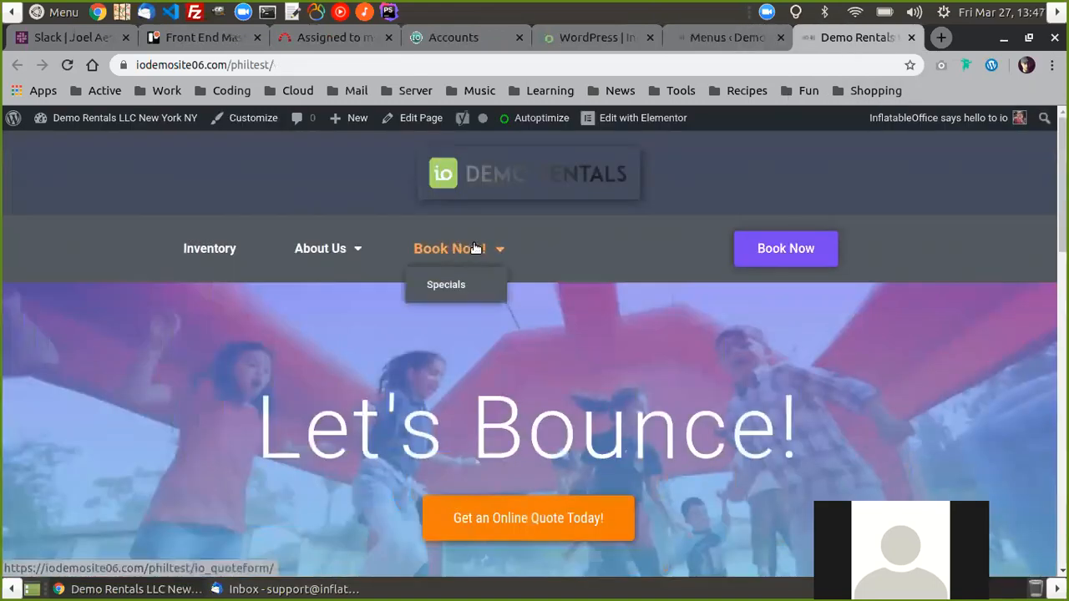
click(725, 37)
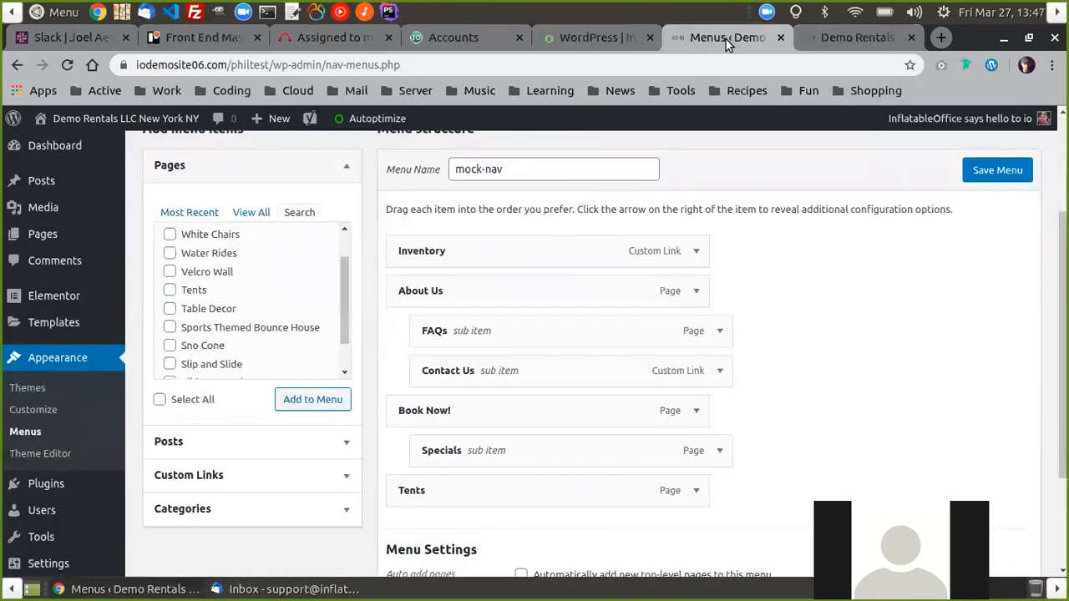
scroll(down, 3)
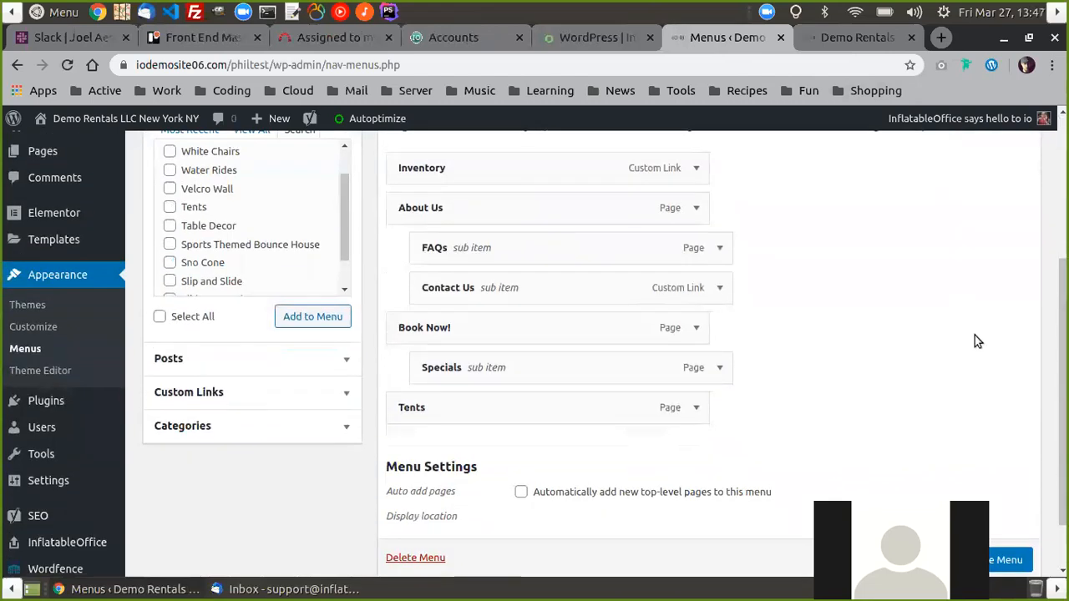
Drag Tents beneath Inventory as a sub item and save the menu
scroll(up, 3)
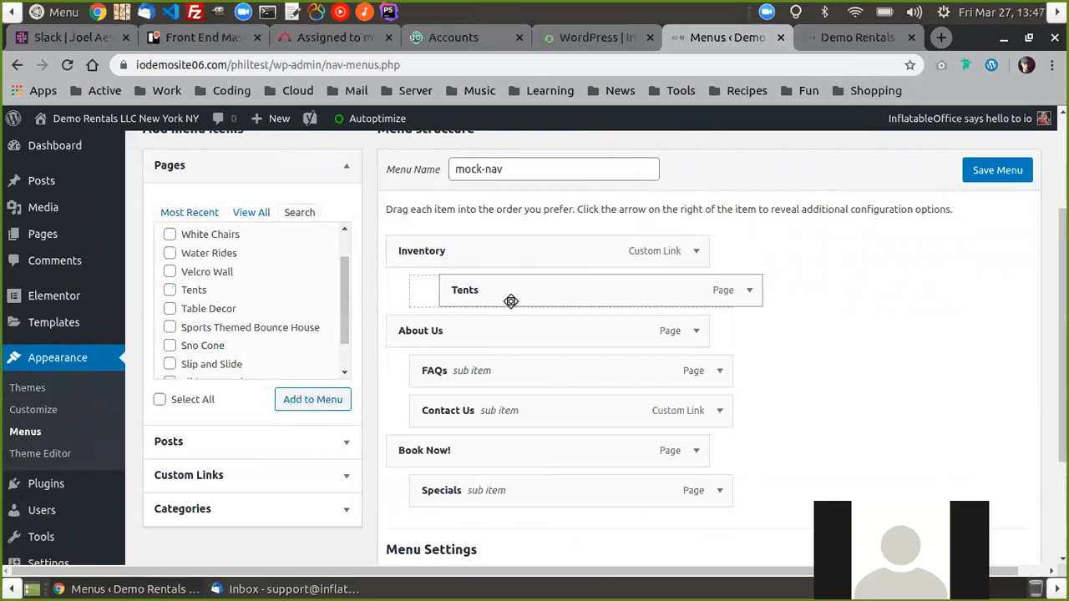
drag(511, 290, 542, 294)
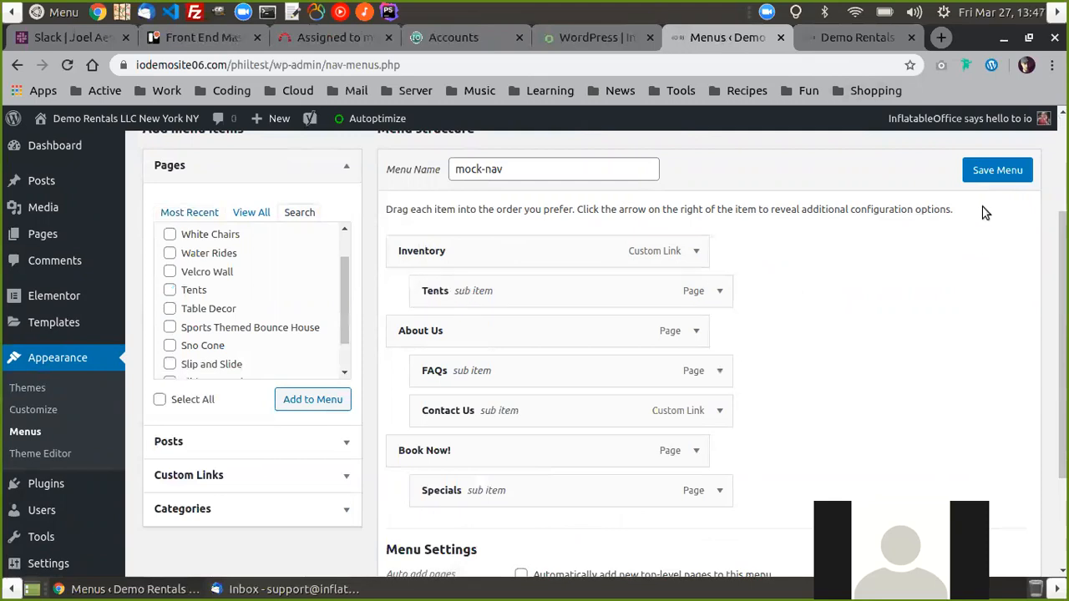
click(997, 170)
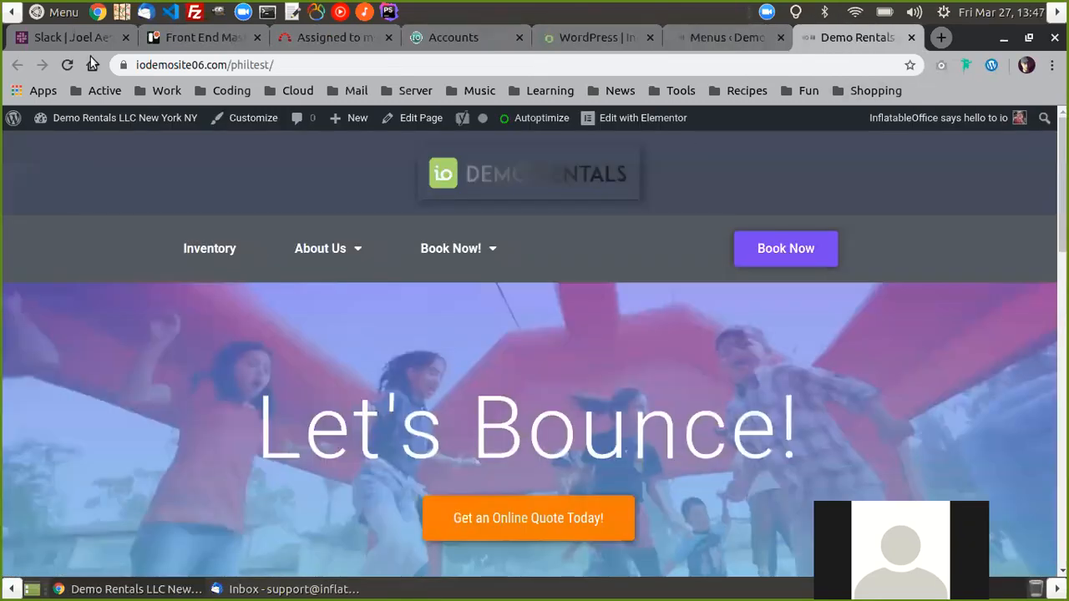
Reload the Demo Rentals site so Inventory shows a Tents dropdown
click(66, 66)
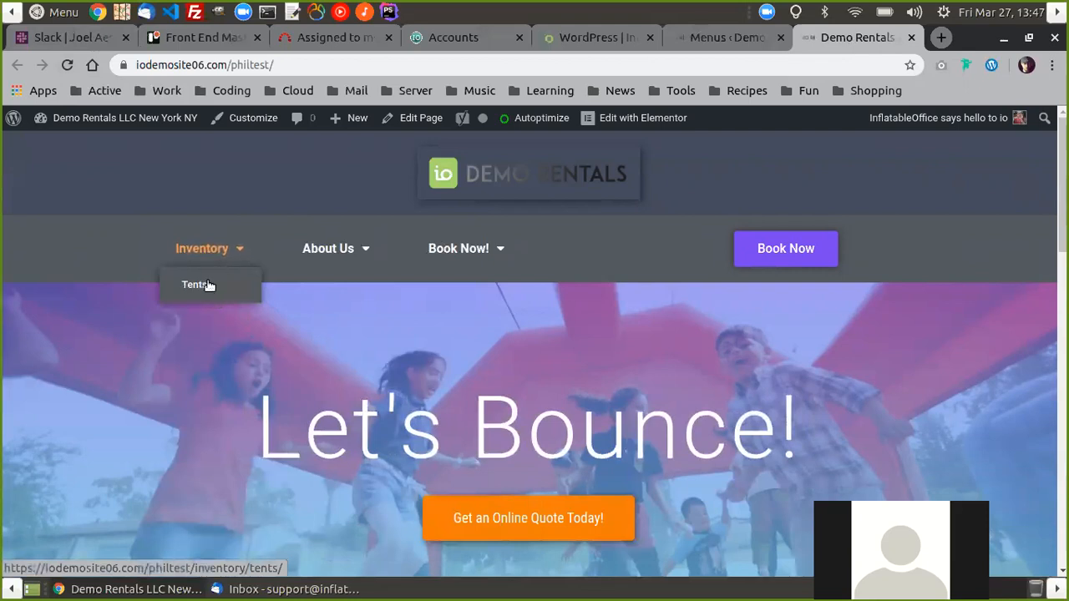
mouse_move(573, 203)
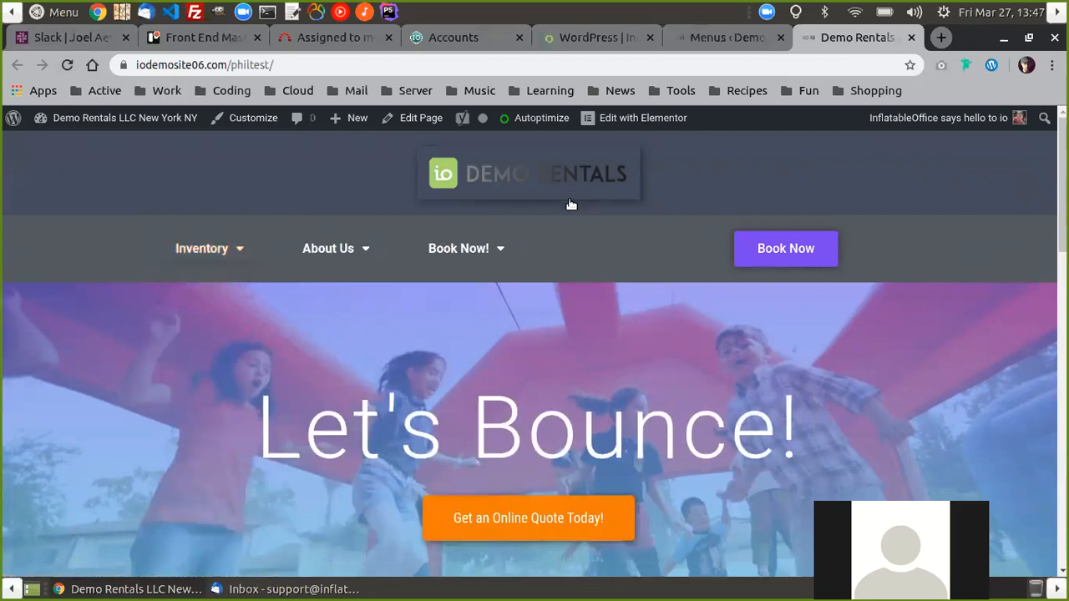
mouse_move(651, 383)
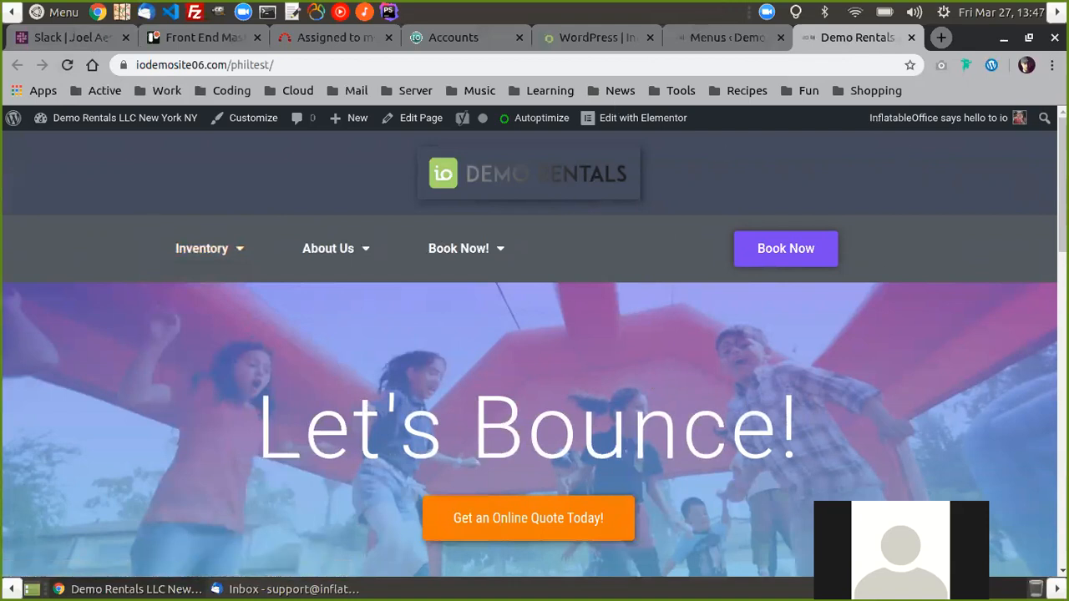
mouse_move(347, 350)
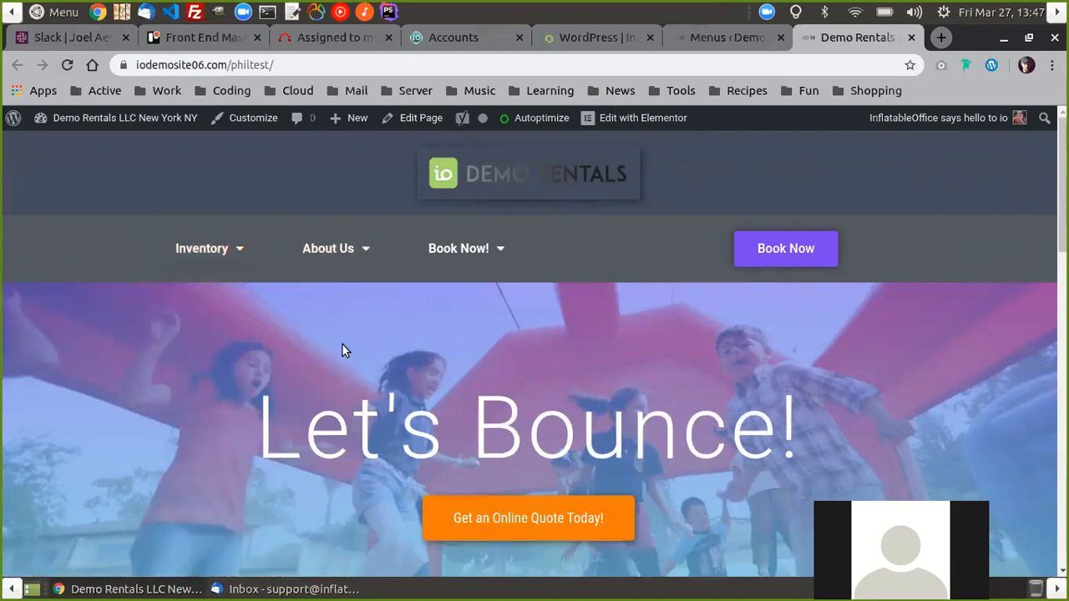
mouse_move(6, 405)
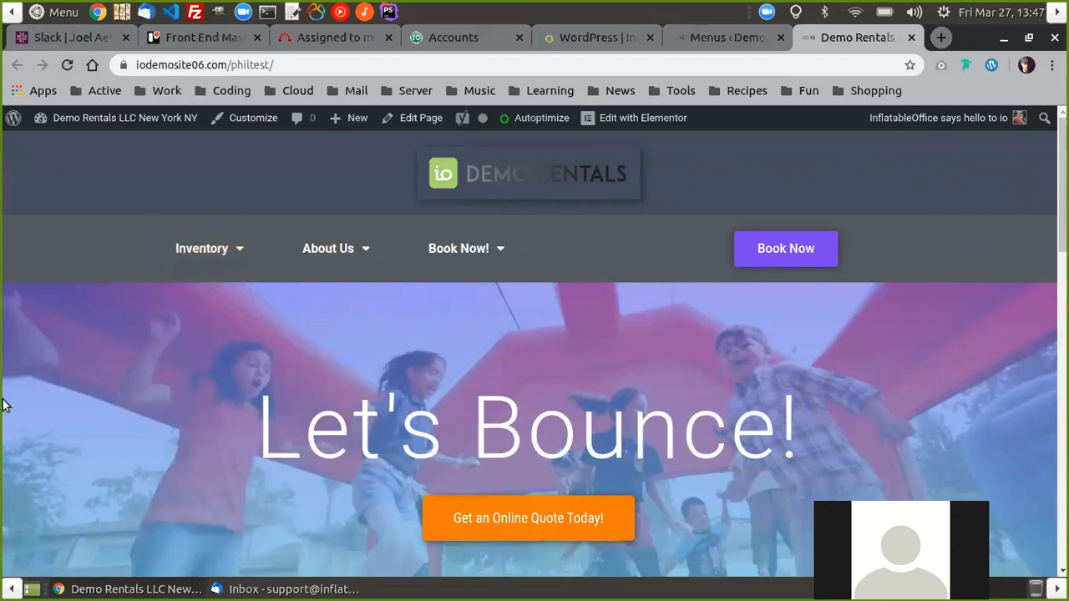
mouse_move(248, 418)
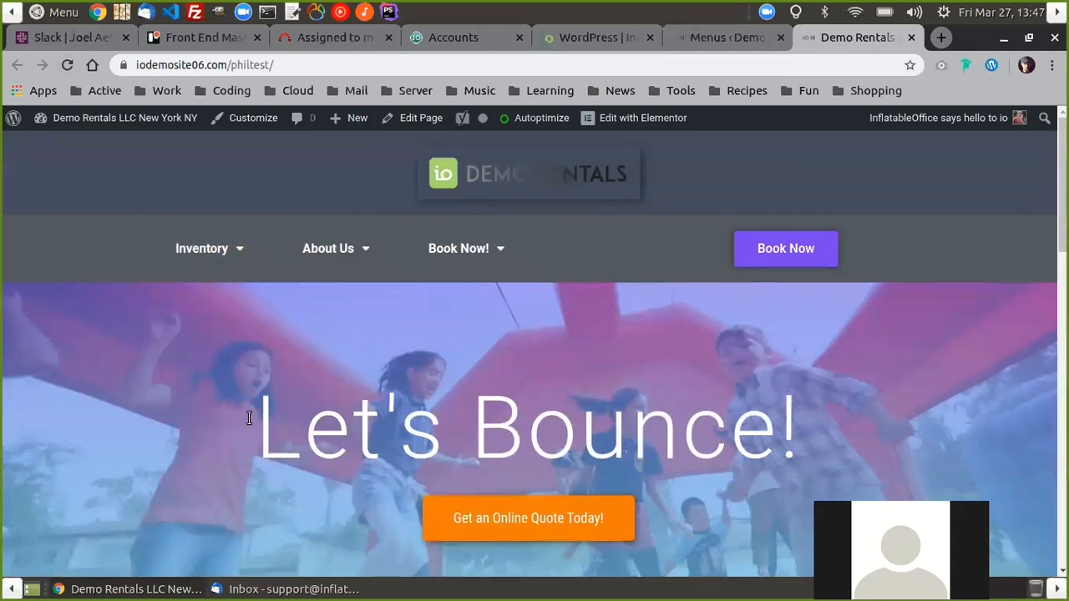
mouse_move(464, 162)
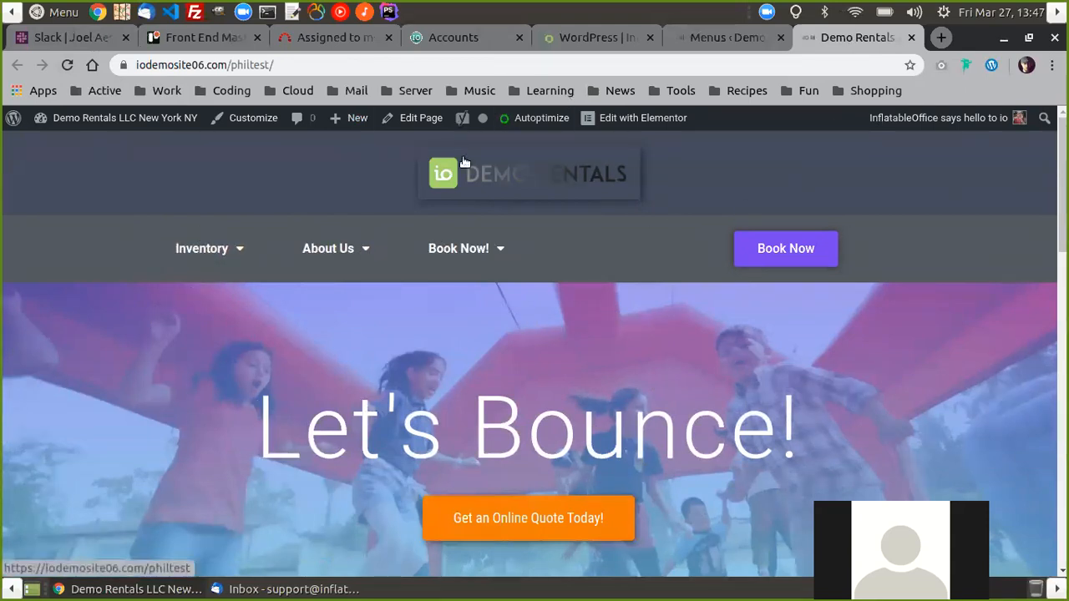
mouse_move(500, 305)
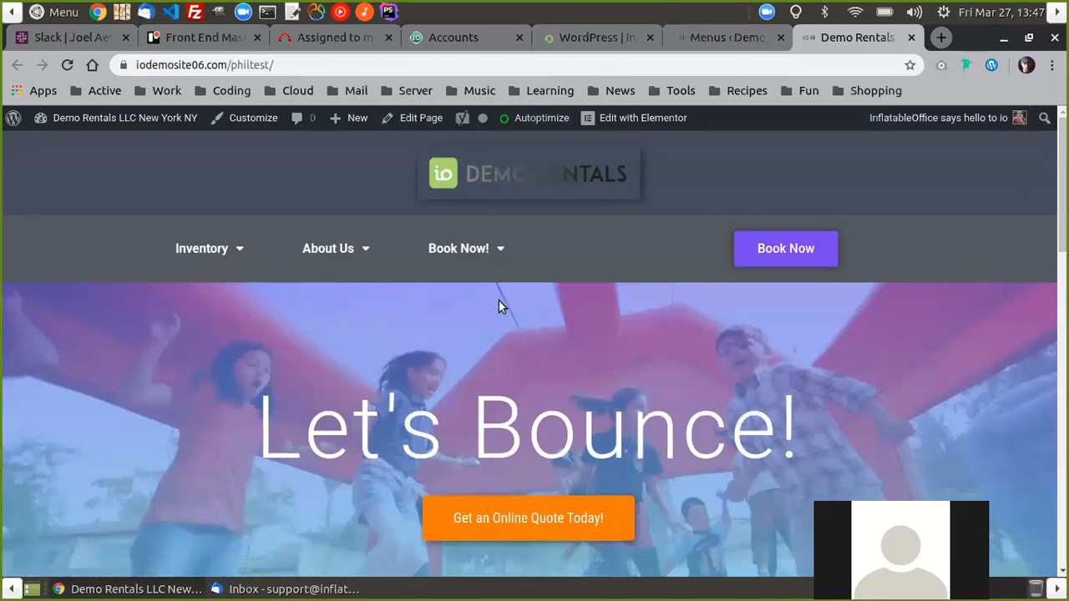
mouse_move(476, 244)
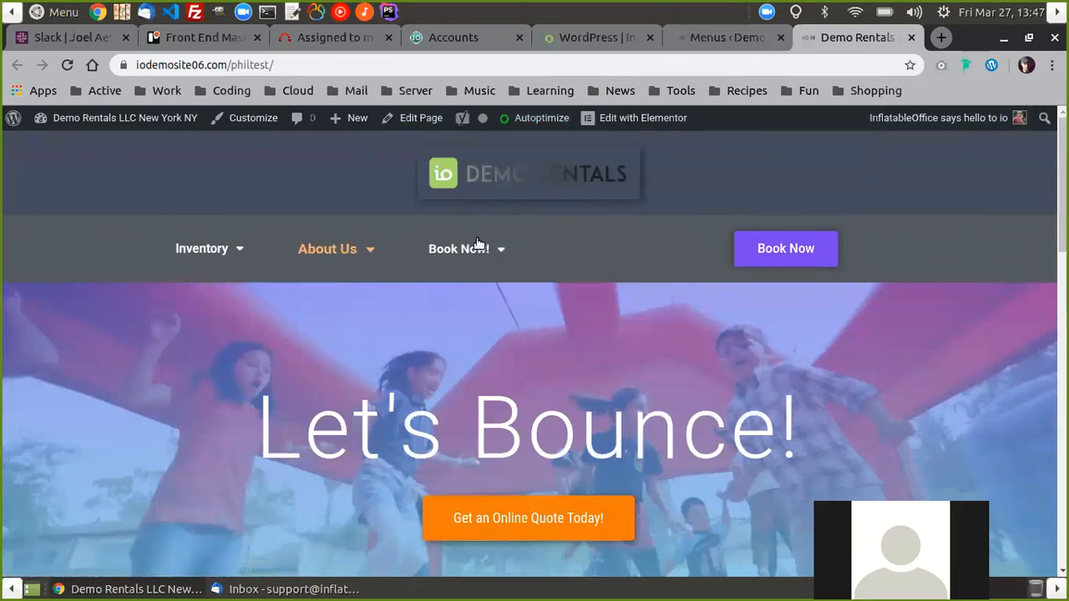
mouse_move(698, 243)
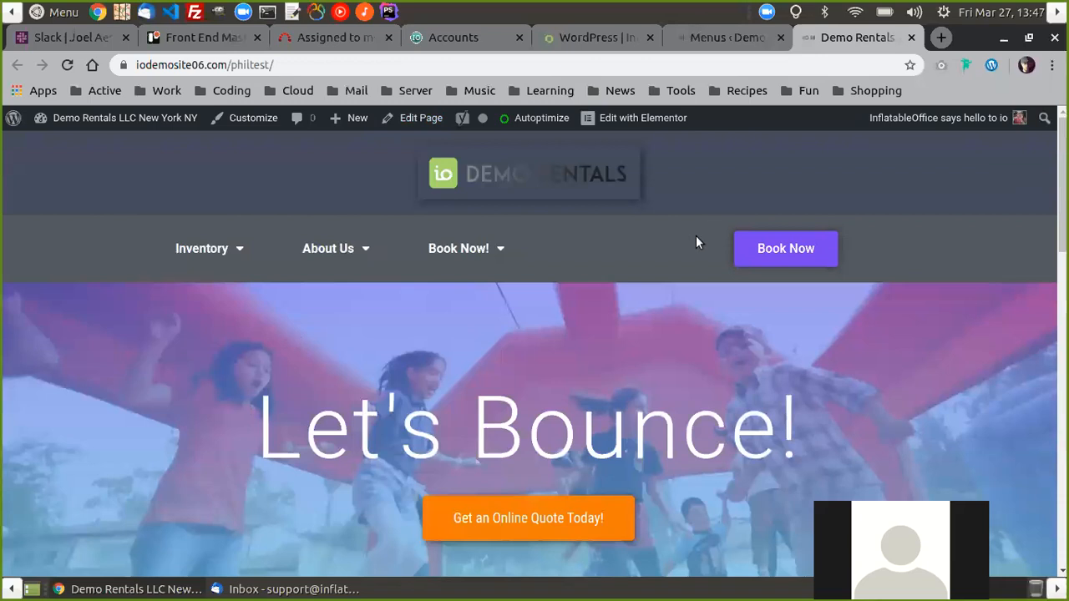
mouse_move(659, 201)
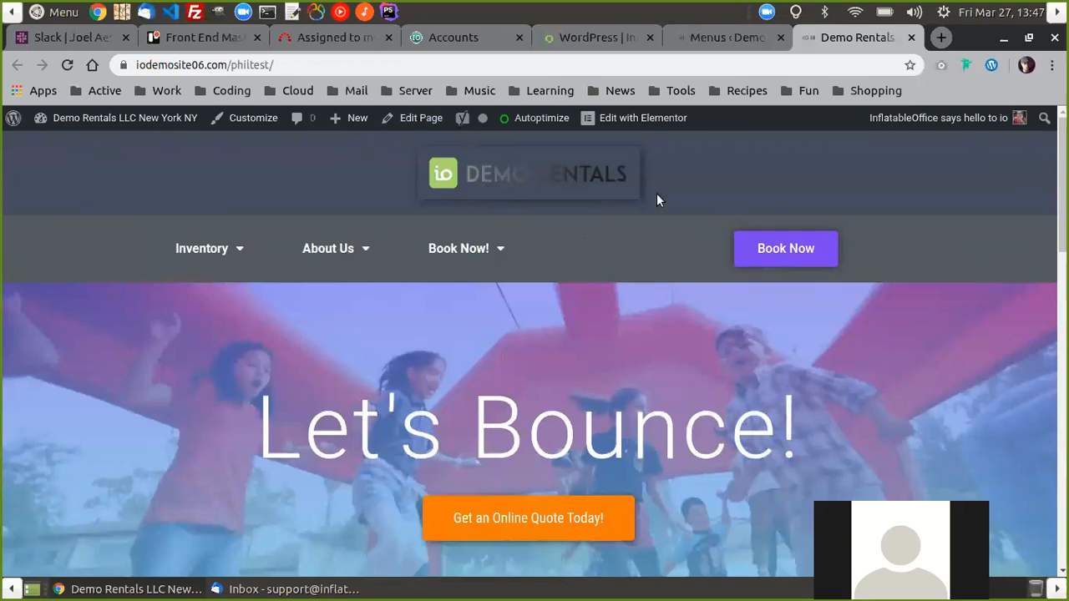